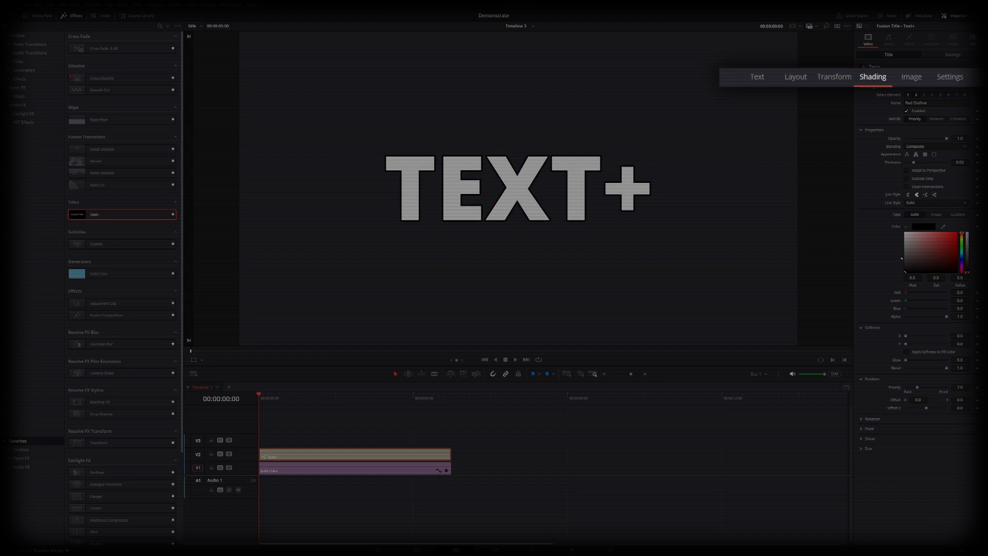
- Switch the Text+ title's Inspector to the Layout tab to show the Center X/Y values
click(795, 76)
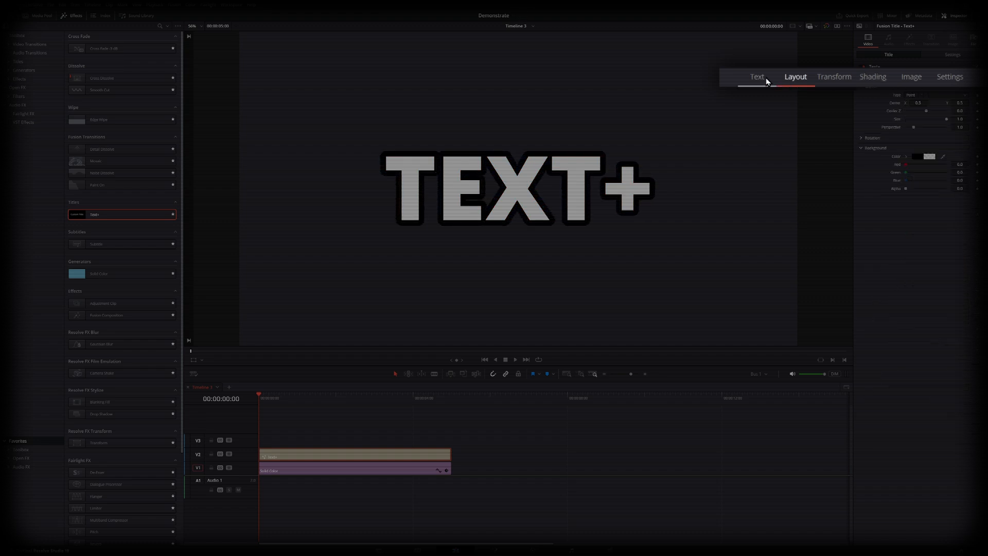
click(755, 76)
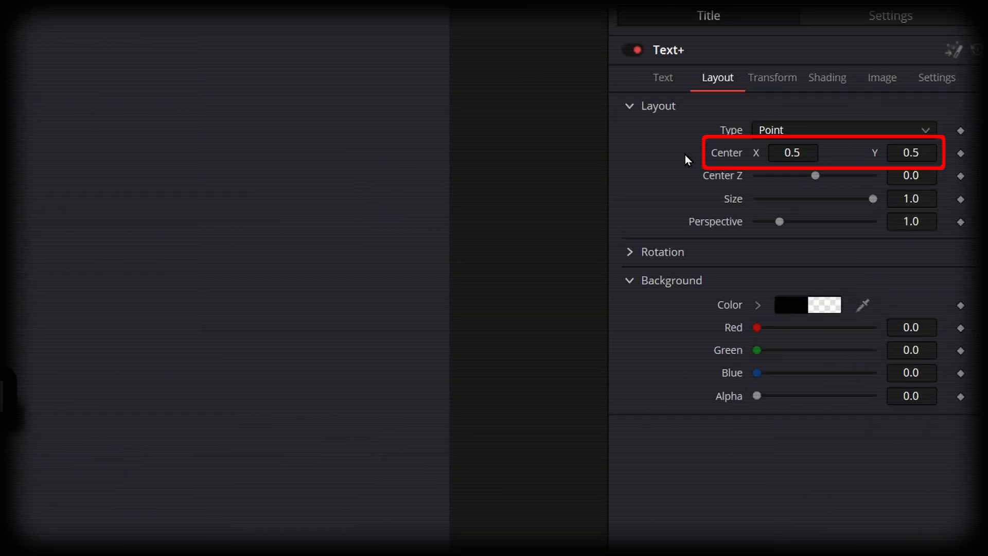
click(771, 78)
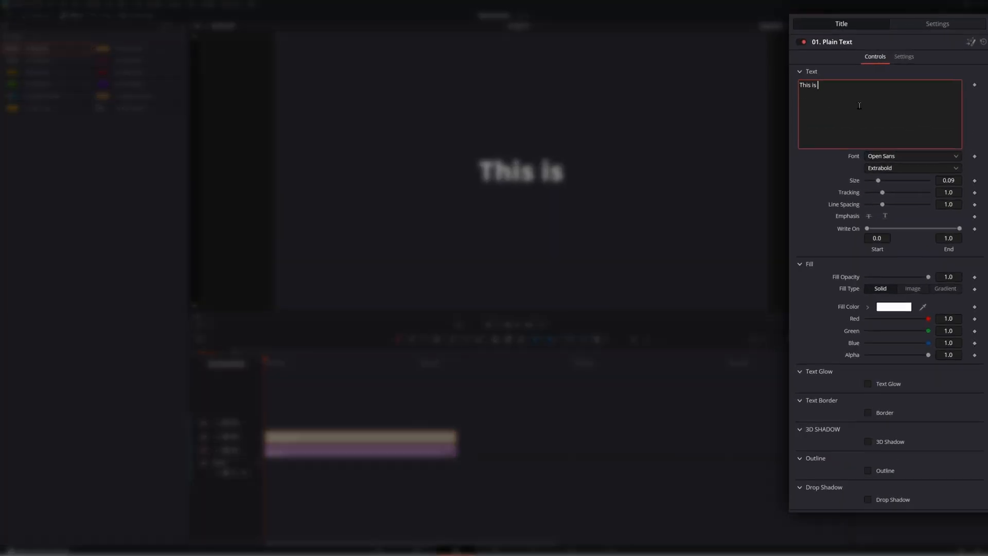
- Type 'CreatorFlow' after 'This is' and adjust the outline Border Thickness
text(CreatorFlow)
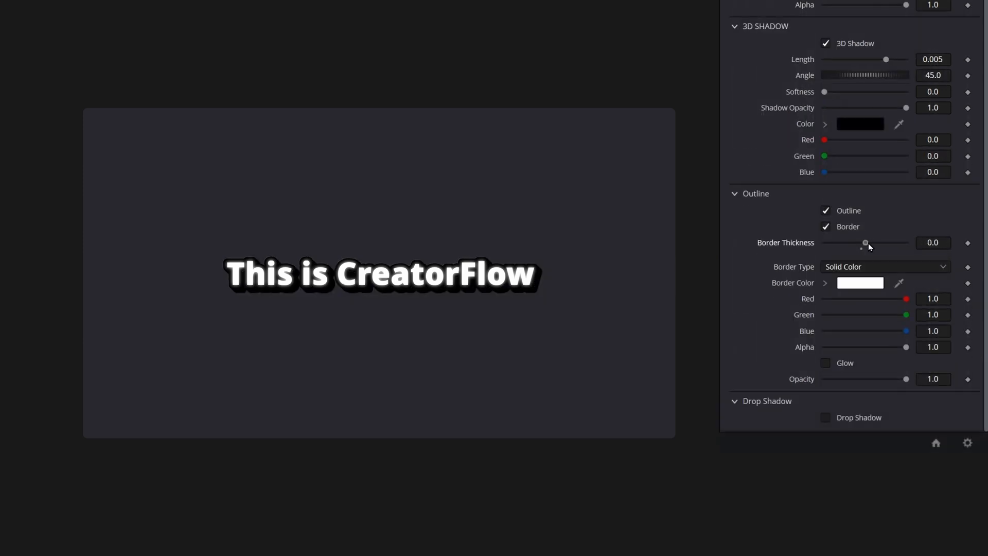
click(825, 210)
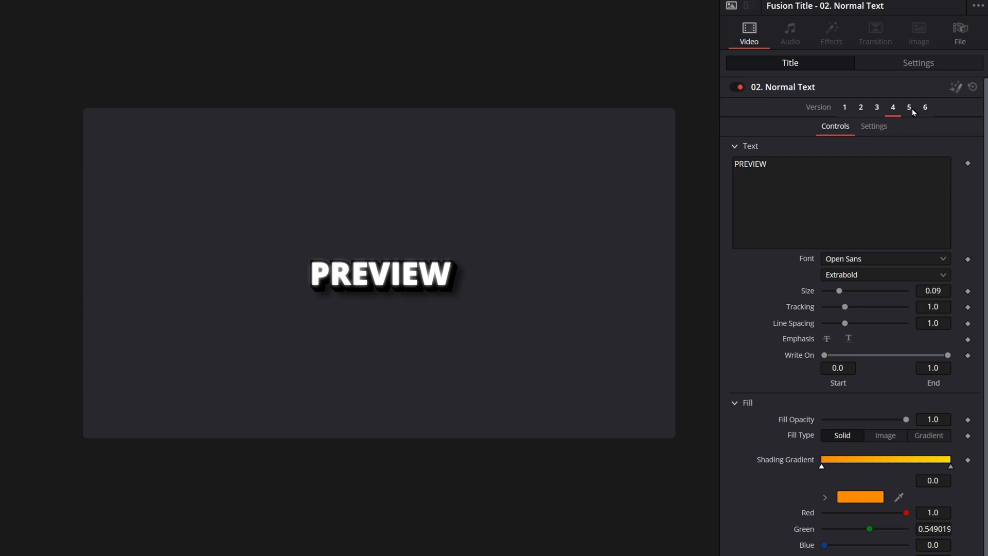
- Switch the Normal Text title to Version 5 and set the line angle to -6.8
click(924, 106)
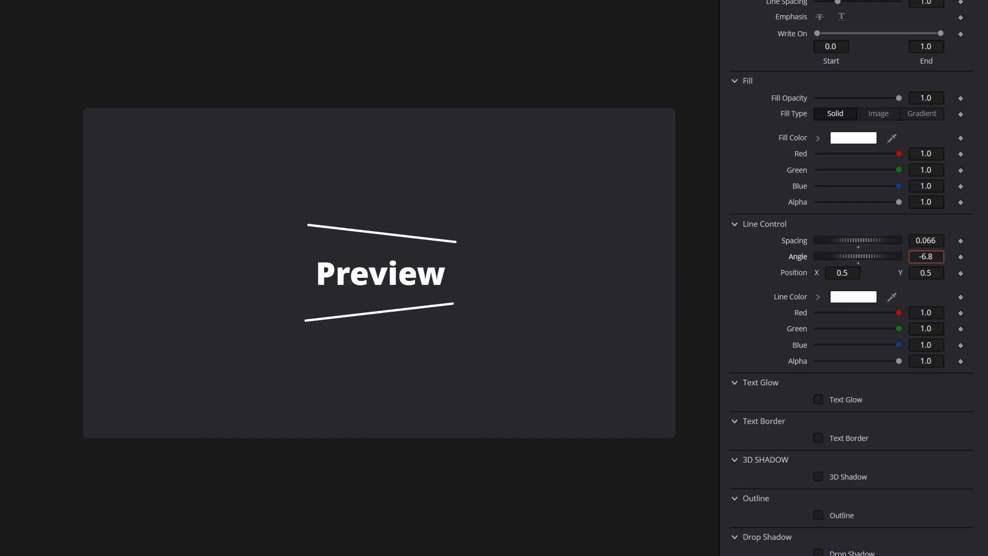
click(853, 296)
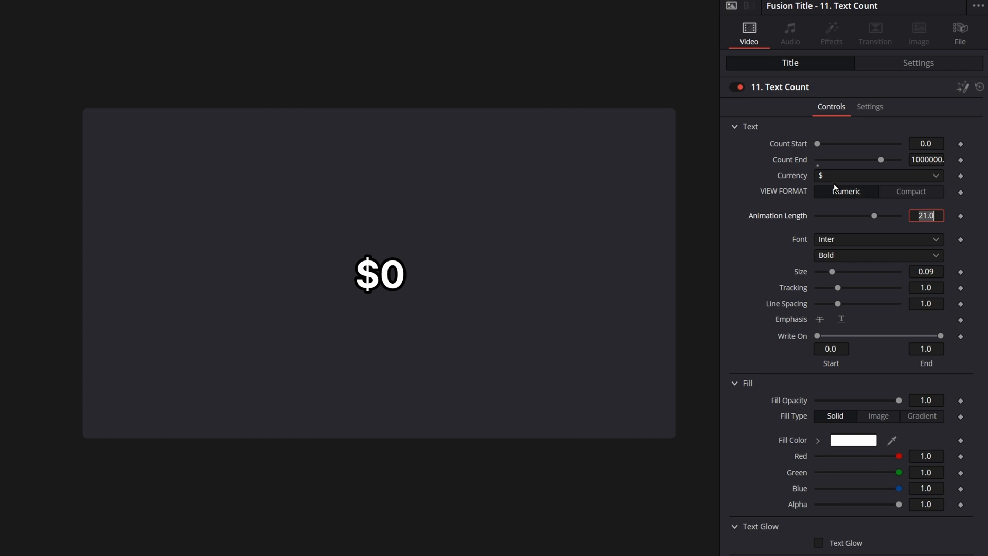
- Set the Text Count currency to None and raise Animation Length to 30
click(876, 175)
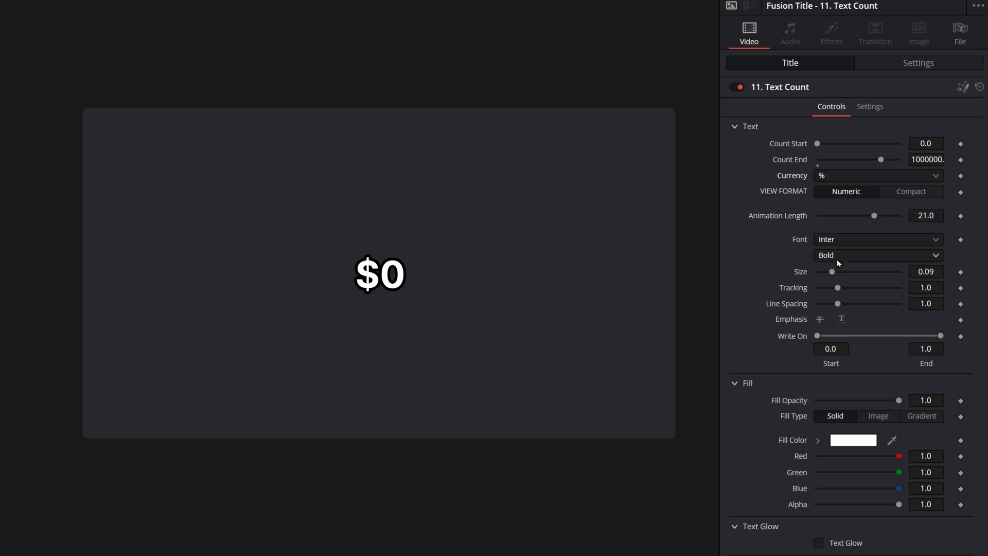
click(878, 175)
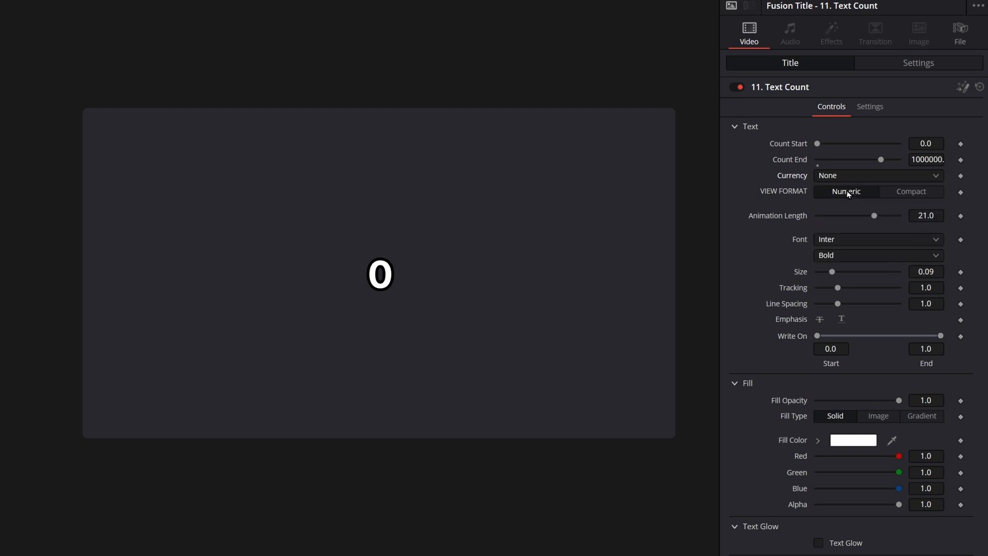
drag(873, 216, 896, 215)
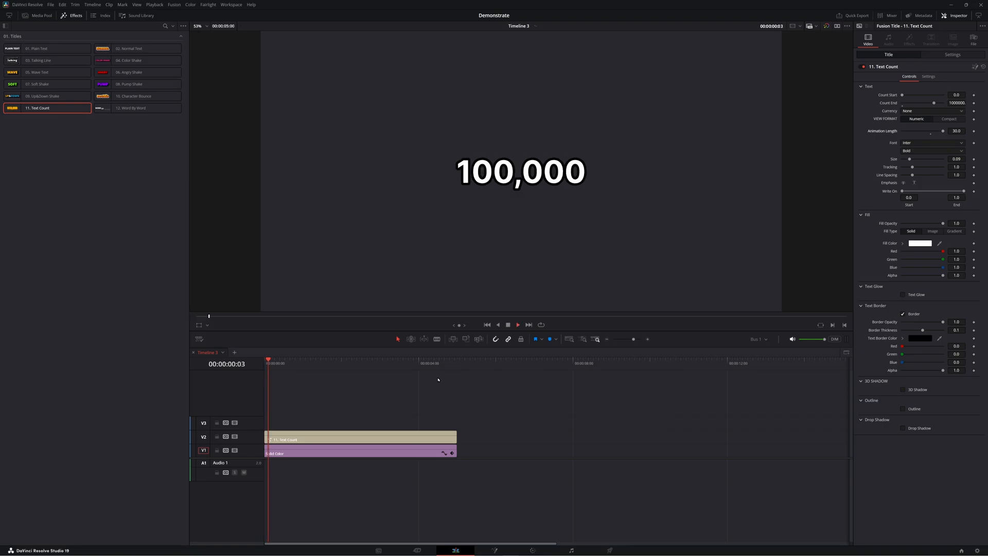
click(348, 362)
text(This is)
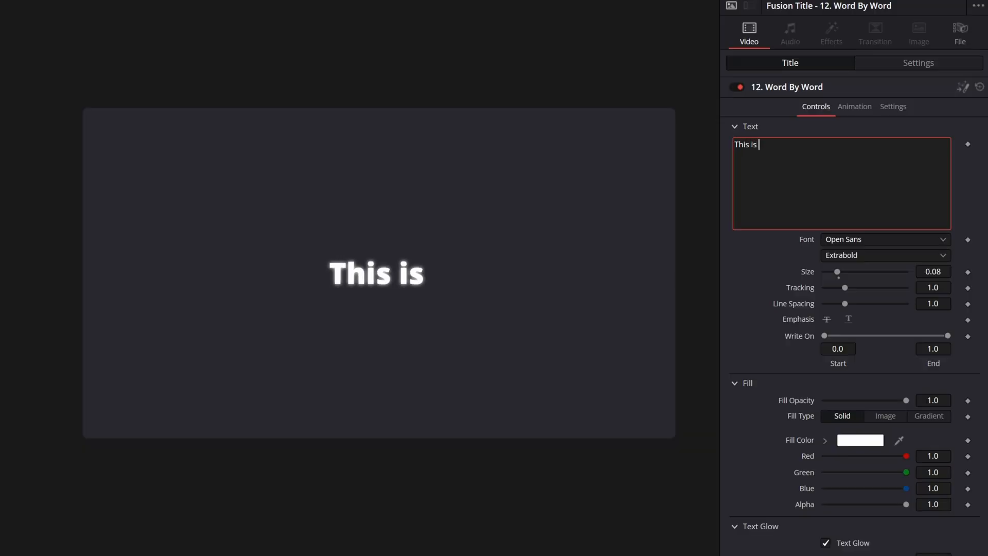
- Add 'the best Title pack on earth', increase Word Delay, and set the word distance
text(the best Title pack on earth)
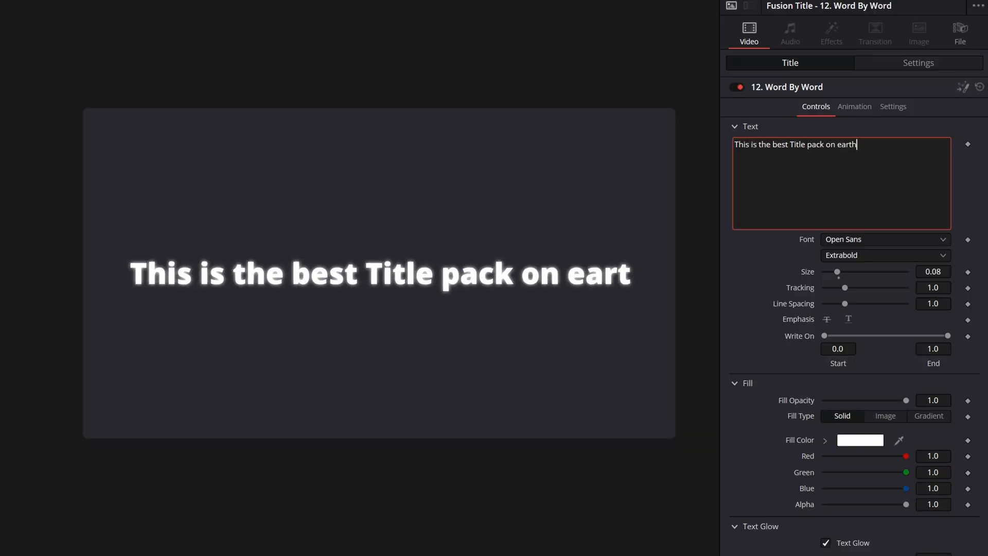
click(854, 105)
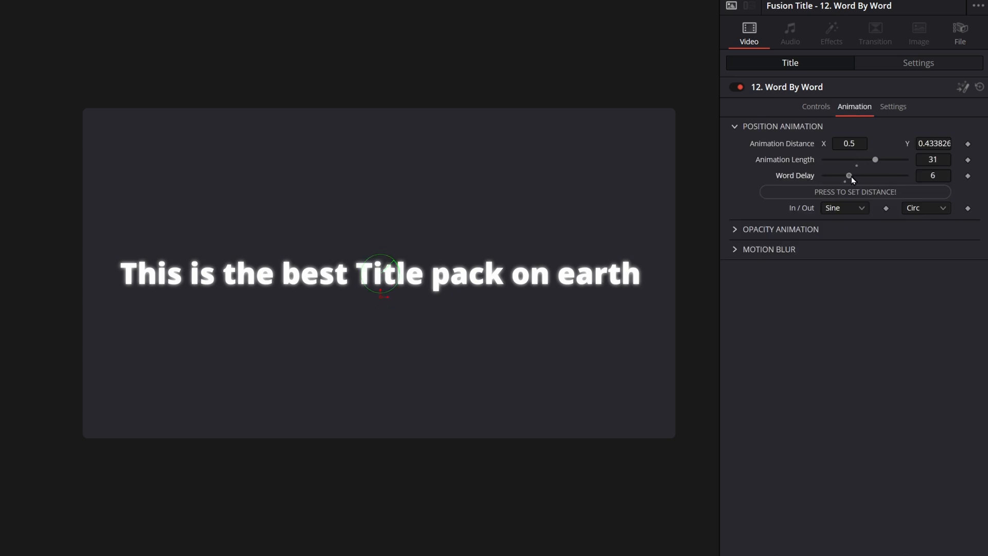
drag(848, 175, 865, 174)
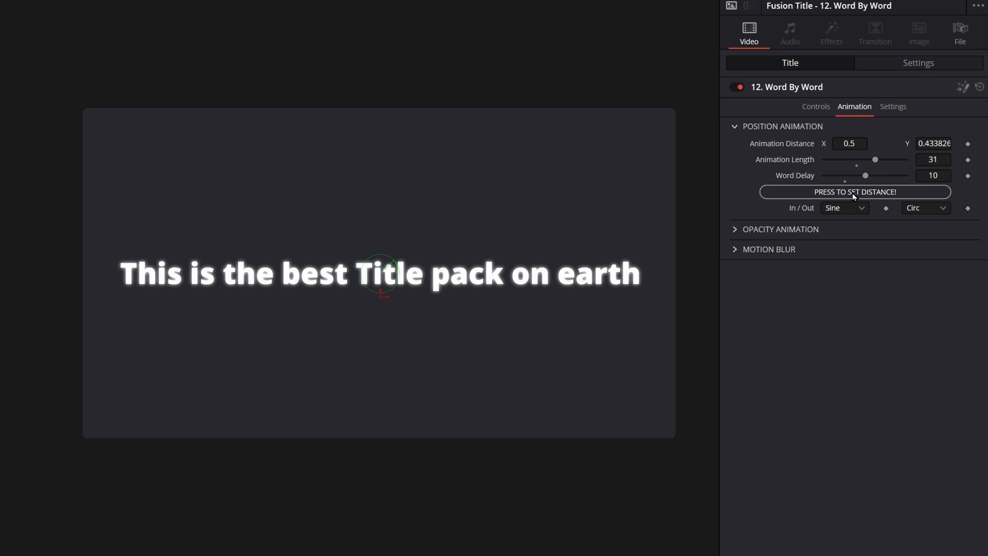
click(854, 192)
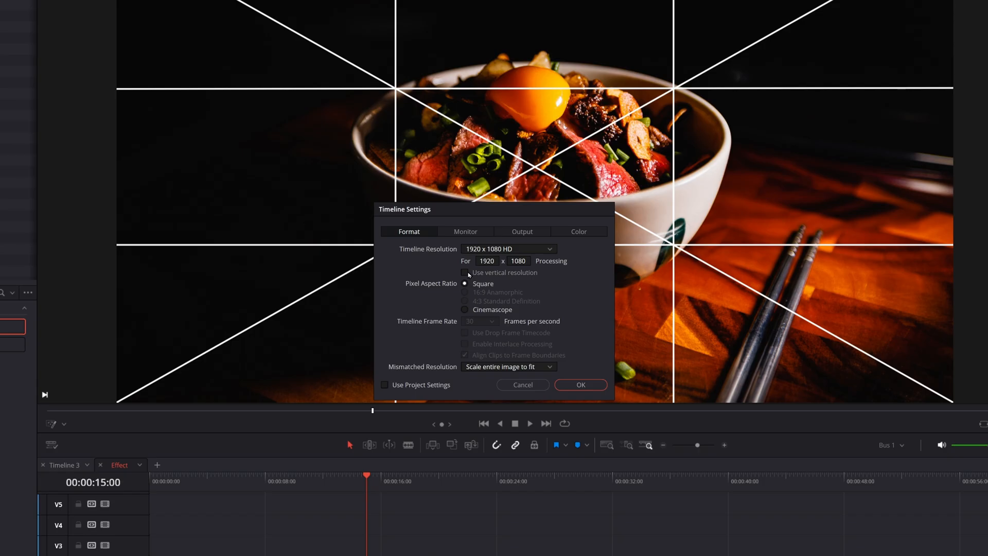
- Set the timeline to vertical resolution and thicken the five vertical and horizontal ruler lines
click(464, 272)
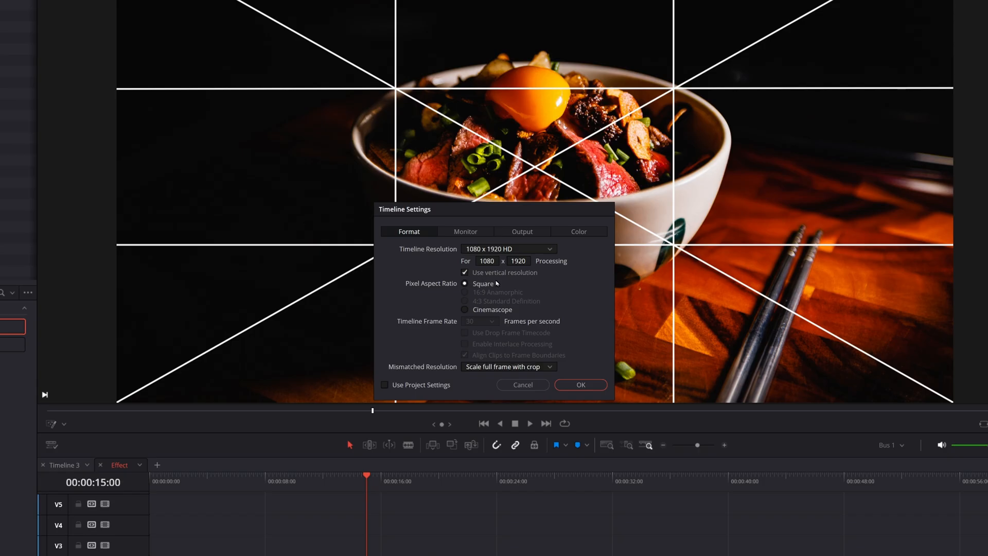
click(579, 385)
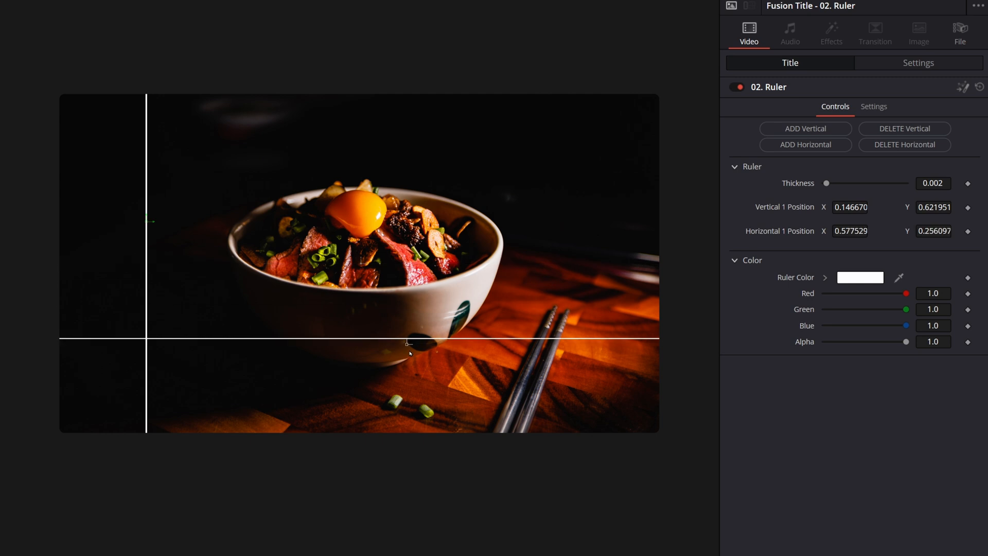
drag(826, 182, 848, 182)
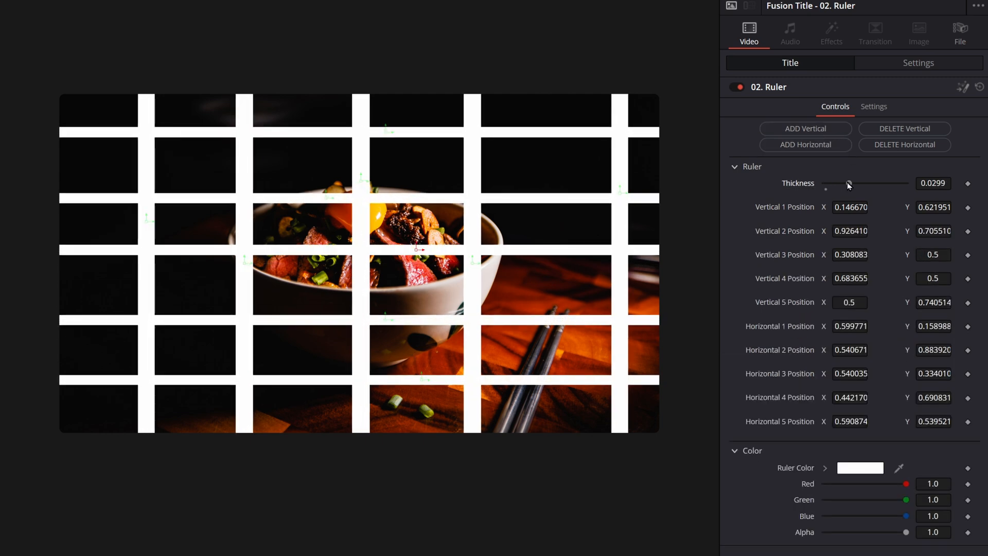
click(859, 467)
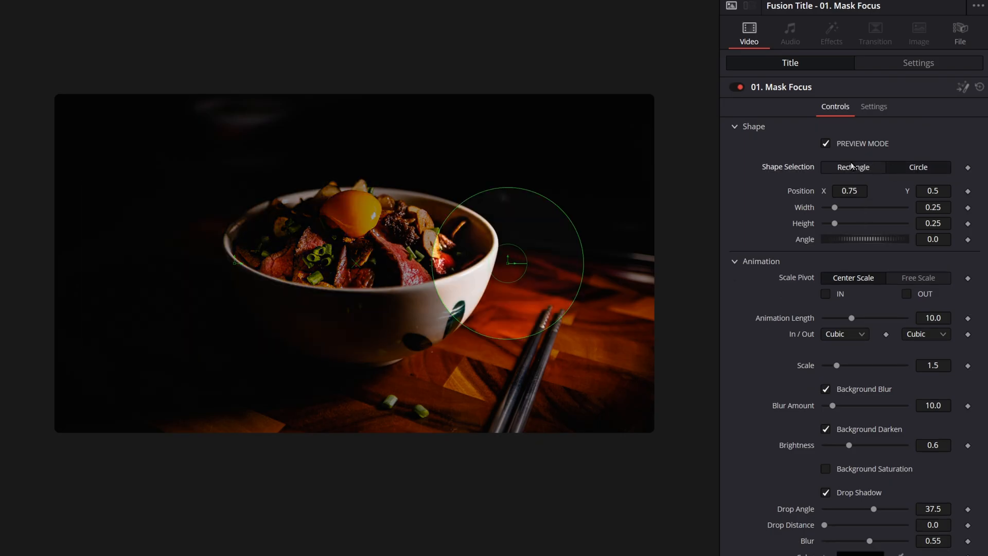
- Make the Mask Focus a circle scaled from centre, with a longer animation
click(852, 166)
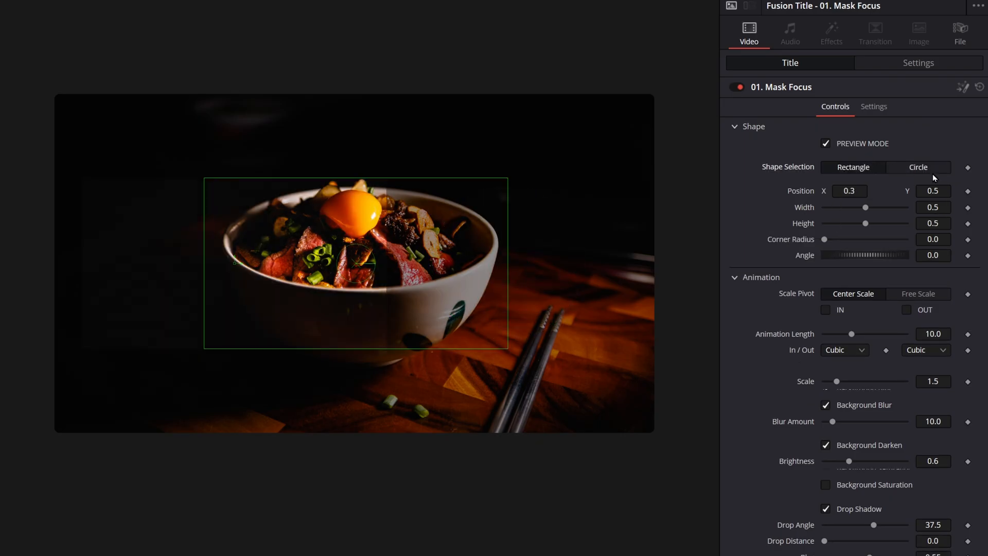
click(918, 166)
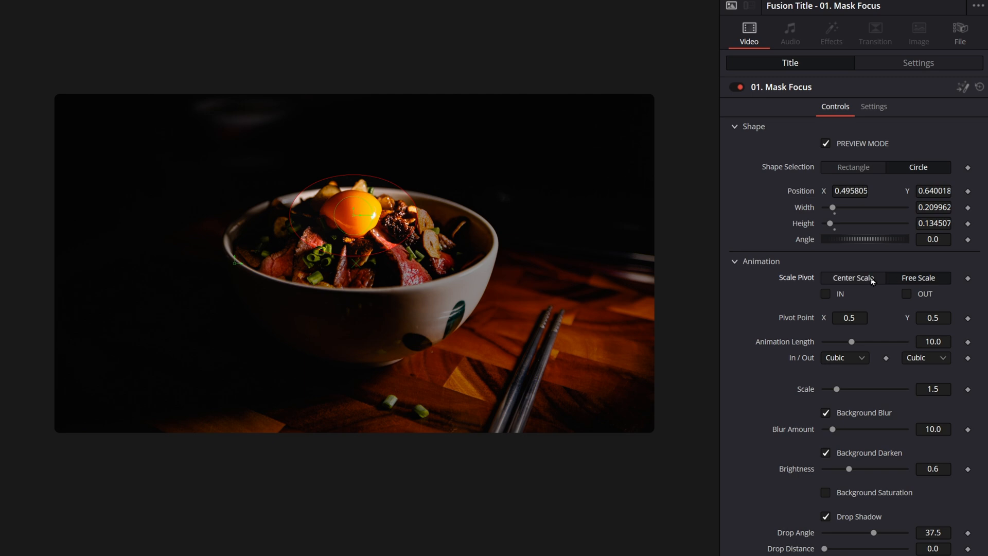
click(825, 293)
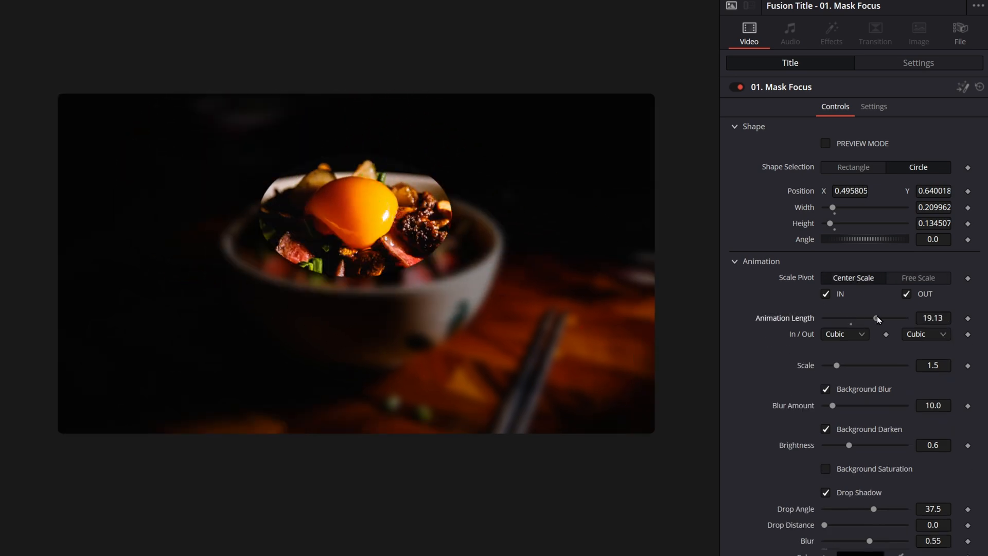
drag(874, 317, 907, 318)
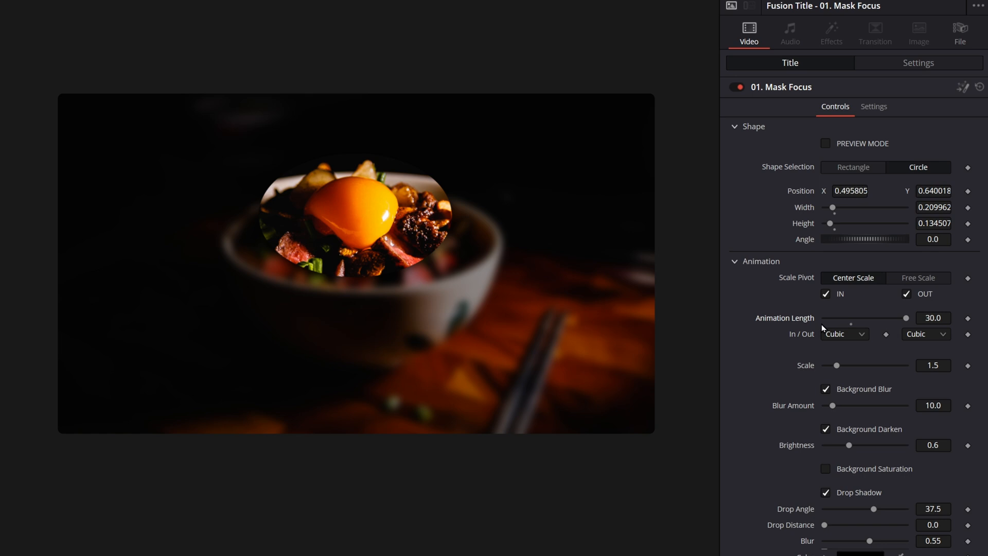
drag(836, 365, 842, 365)
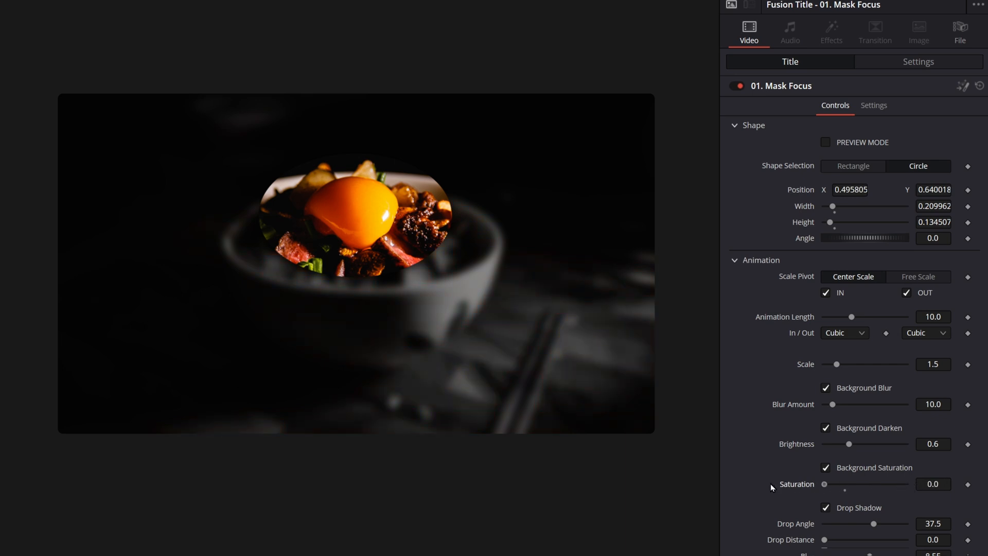
scroll(down, 3)
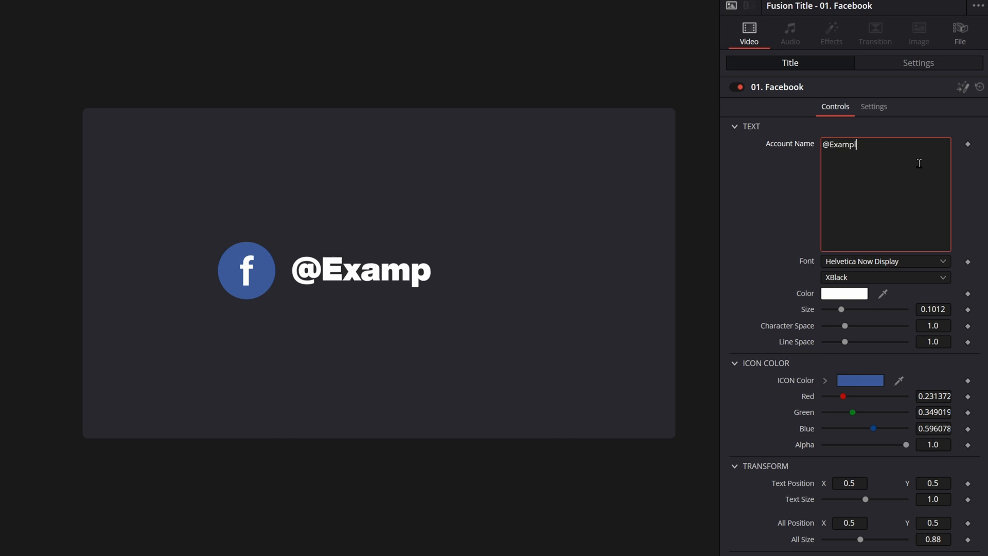
- Replace the Facebook title's Account Name with an example handle
click(844, 292)
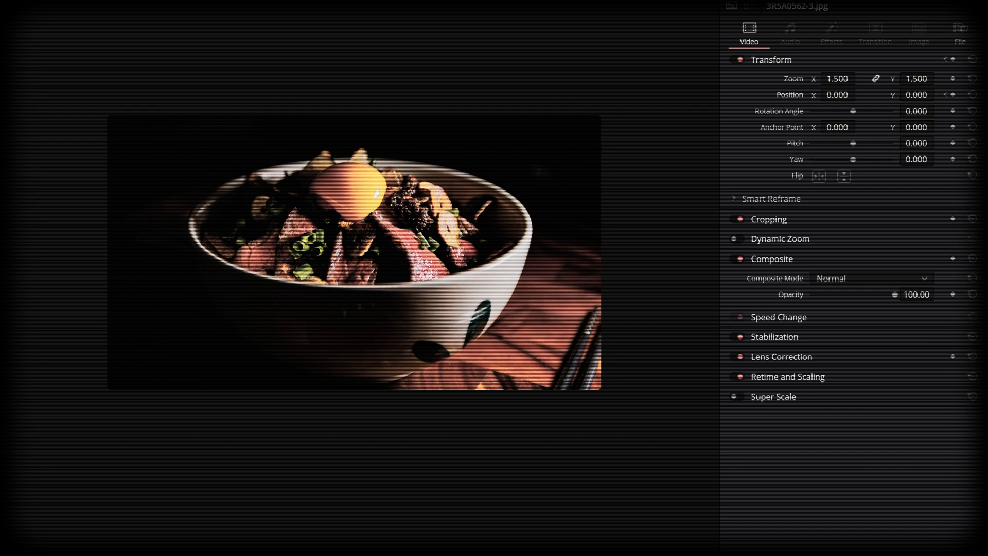
- Keyframe Position X so the zoomed bowl photo slides sideways
drag(838, 94, 838, 82)
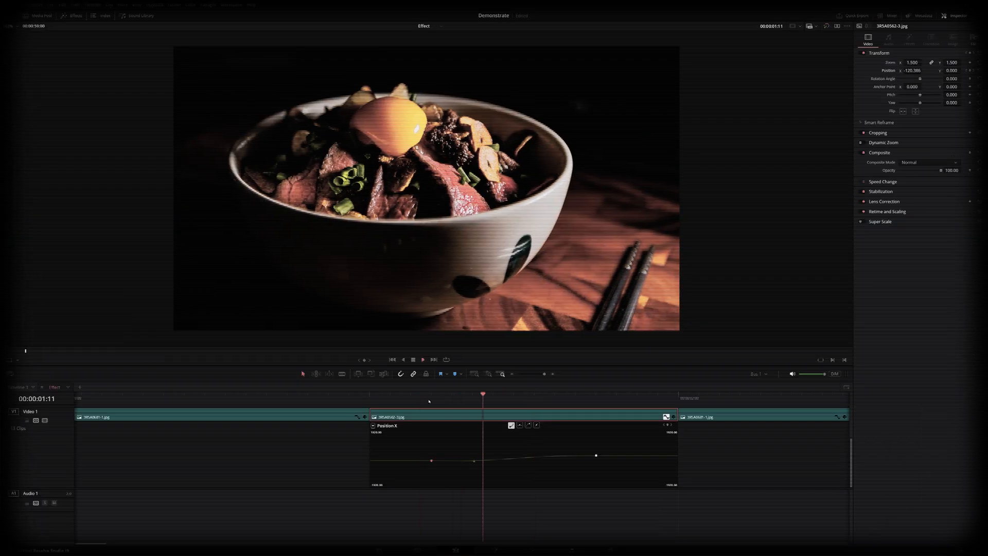
click(57, 15)
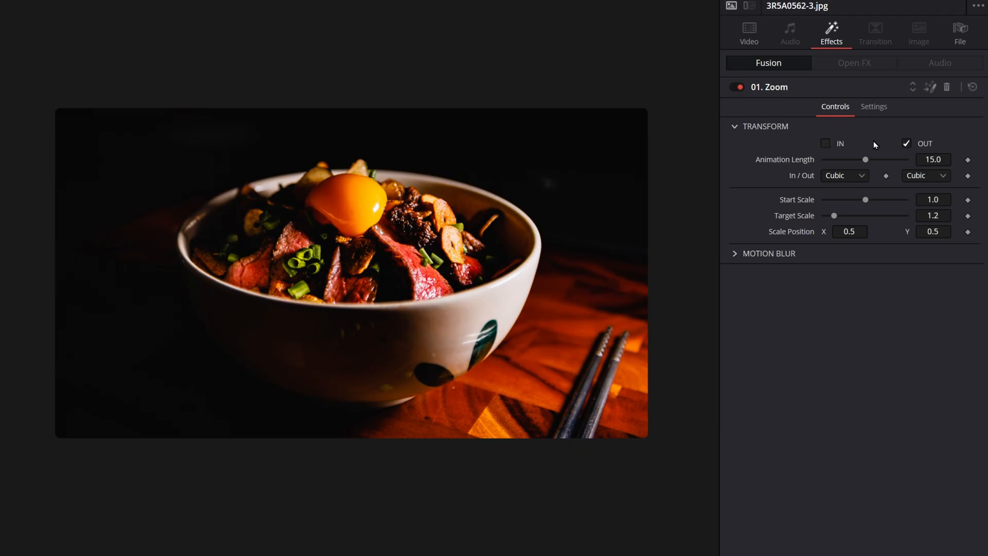
- Keep the zoom-in Animation Length at 15 and raise Target Scale to about 2.76
drag(865, 159, 890, 160)
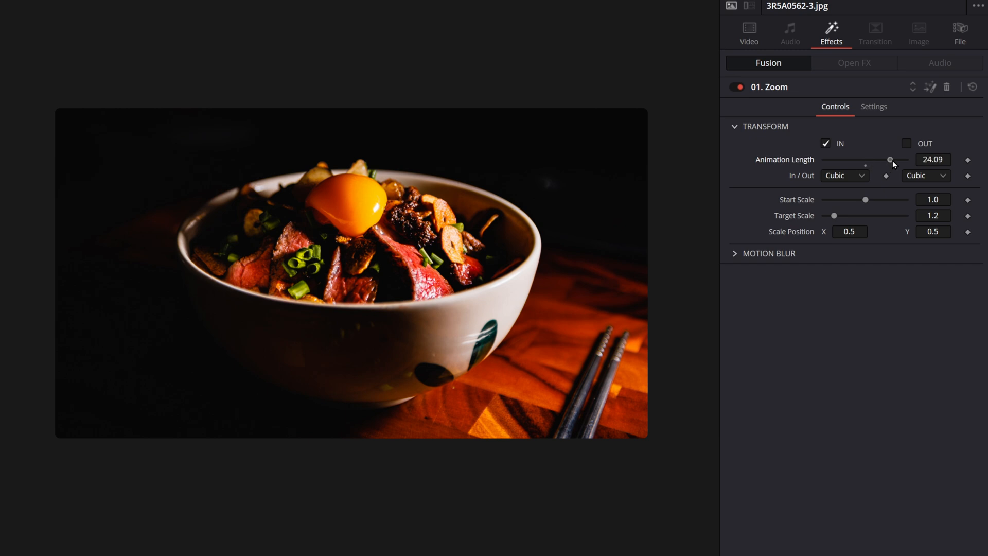
drag(890, 159, 865, 159)
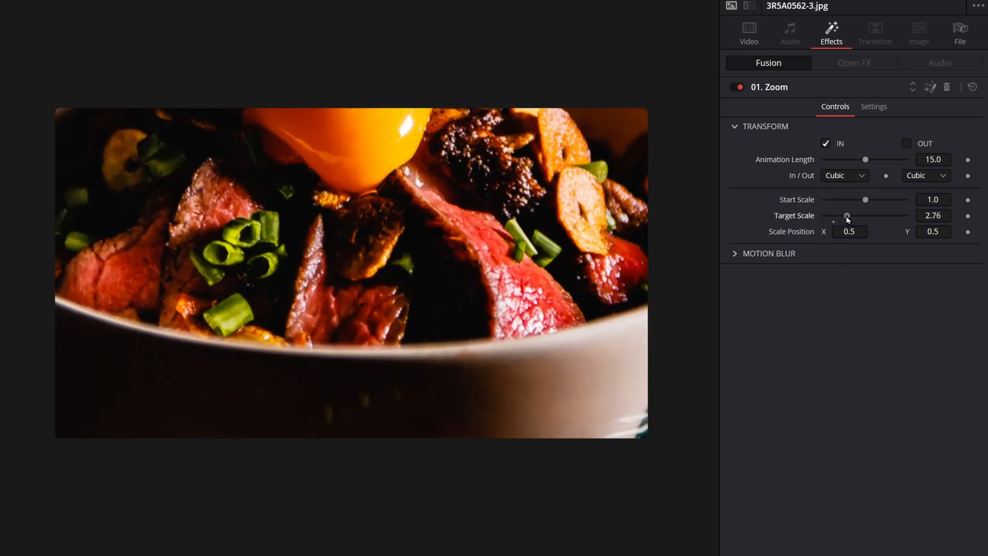
drag(848, 215, 833, 215)
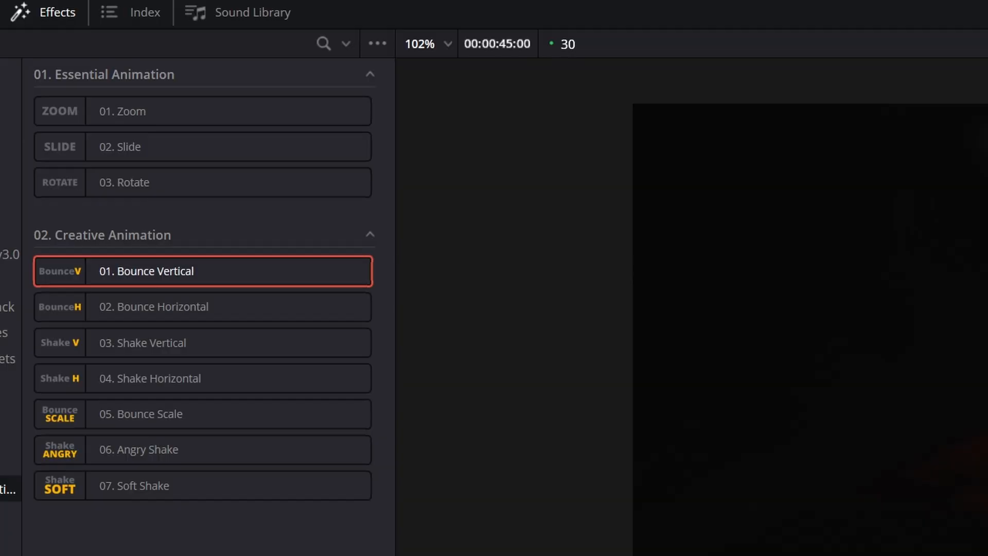
- Scroll the Effects library down to the 02. Creative Animation category
scroll(down, 3)
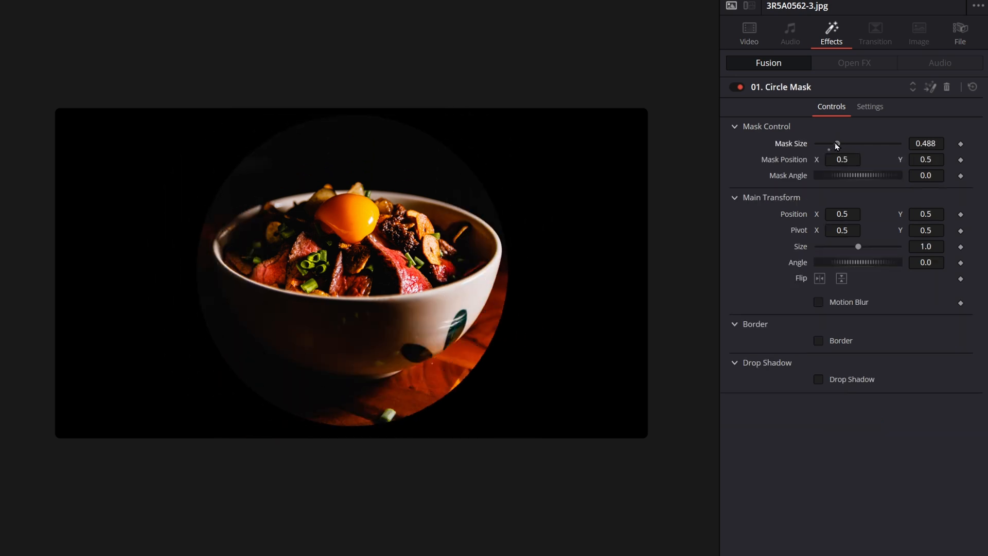
- Shrink the Circle Mask size to 0.173 around the egg and set Position X to 0.287
drag(857, 143, 824, 143)
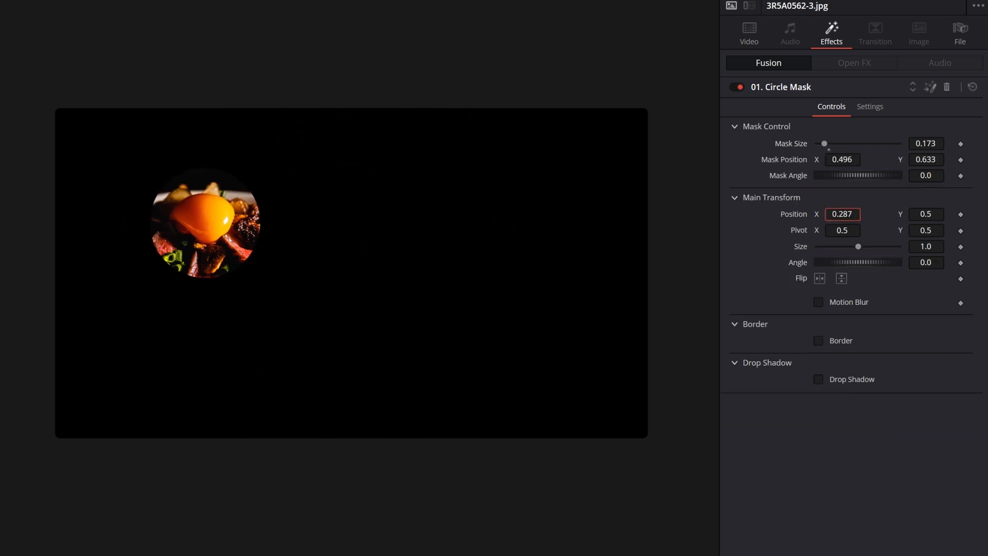
click(817, 340)
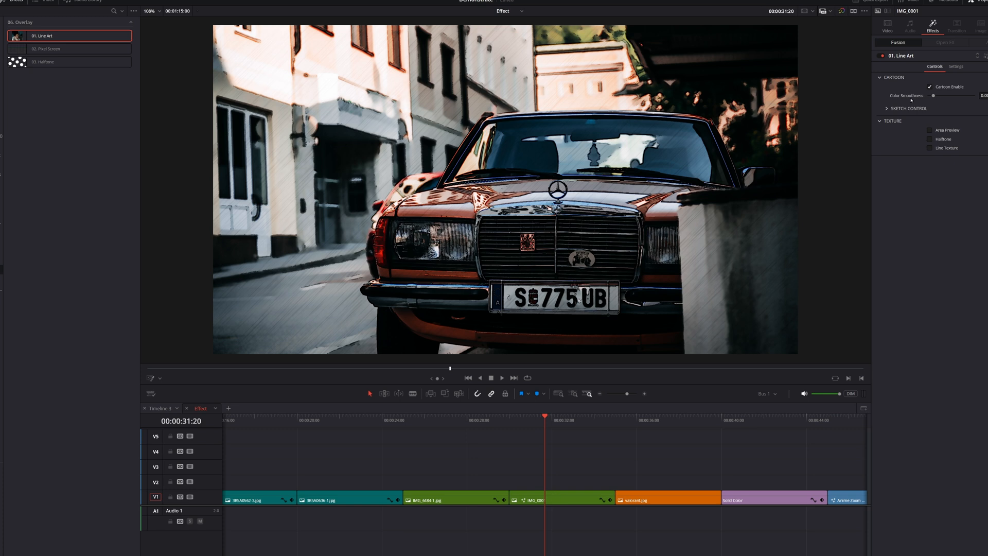
- Smooth the Line Art colours, enable Area Preview and widen the halftone range
drag(933, 96, 980, 95)
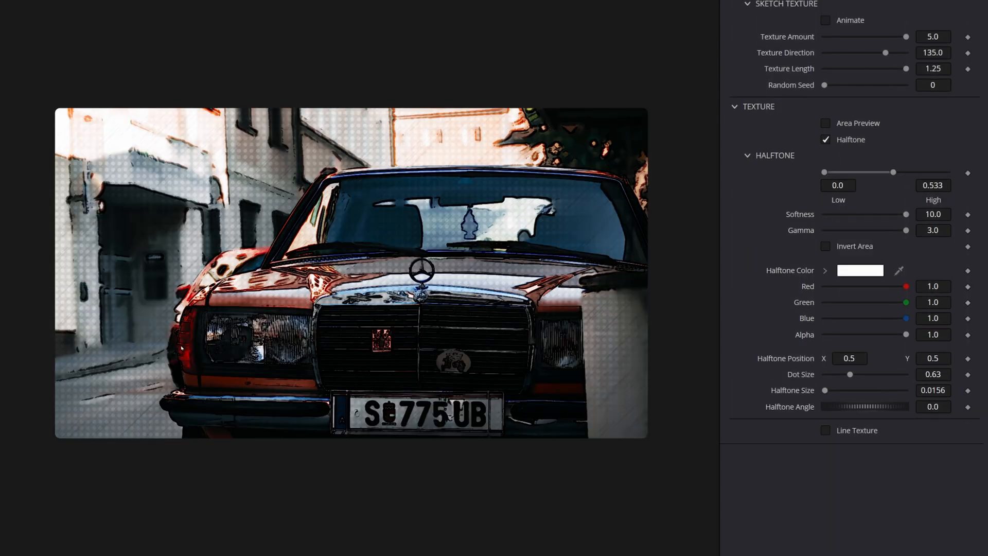
click(825, 123)
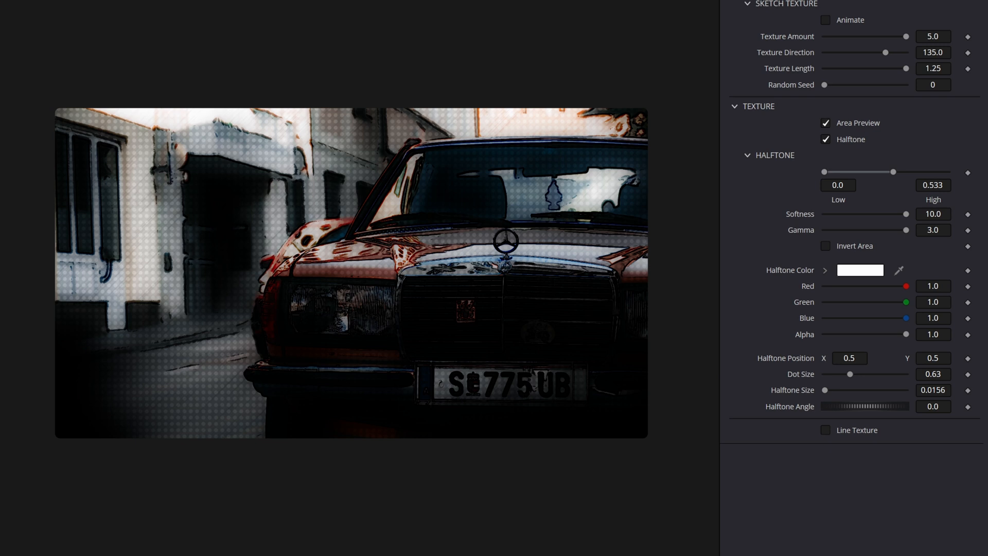
drag(893, 171, 947, 171)
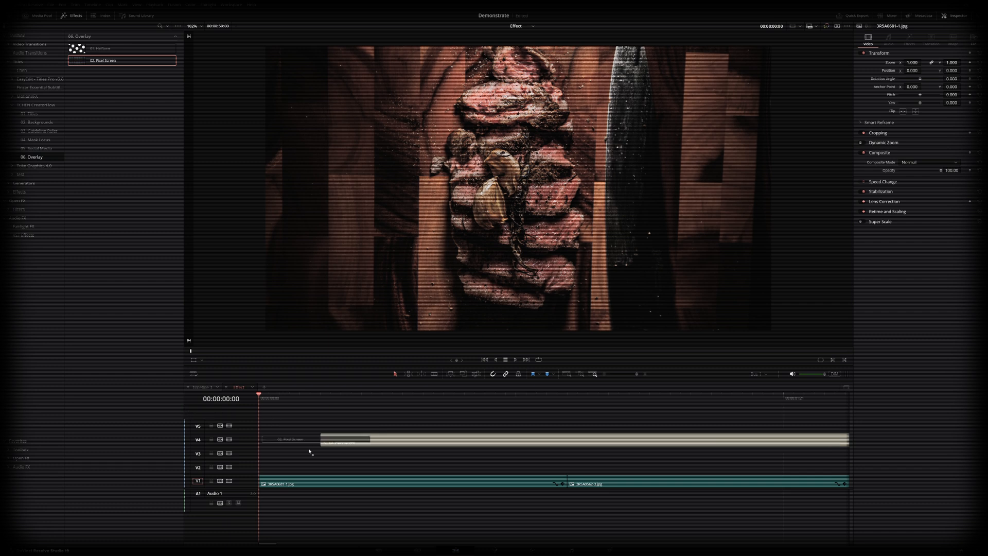
- Place 02. Pixel Screen on V2 above the steak clips and increase its Line Width
drag(340, 438, 340, 467)
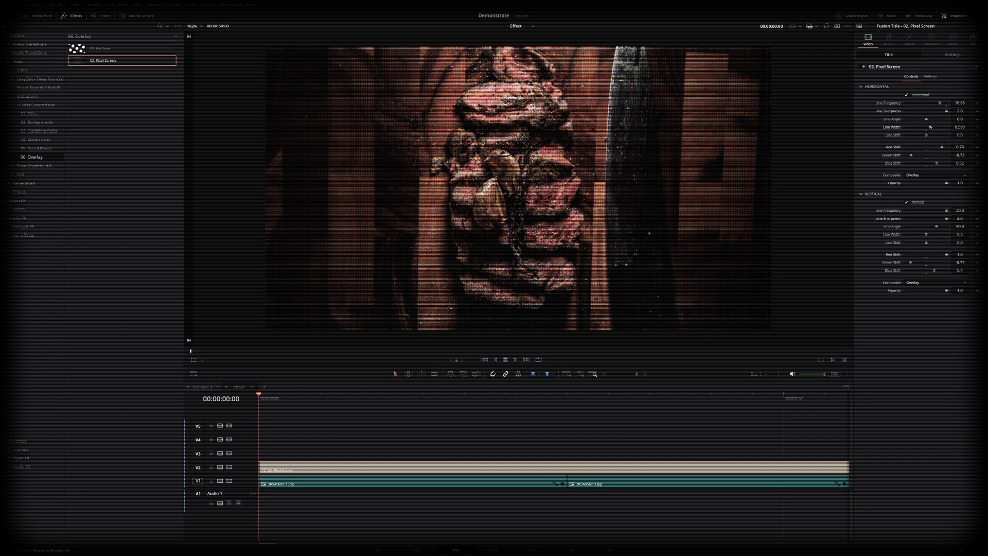
drag(926, 235, 929, 234)
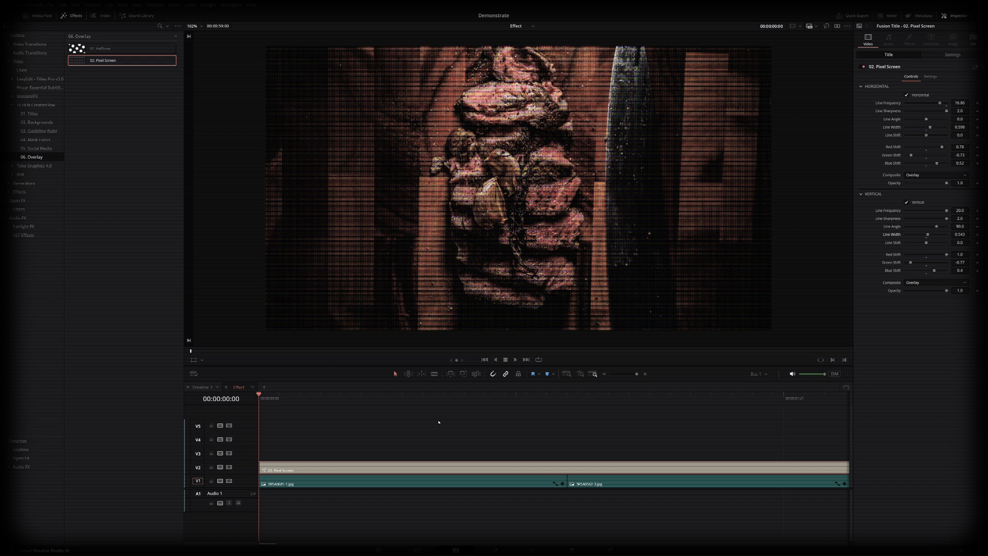
key(d)
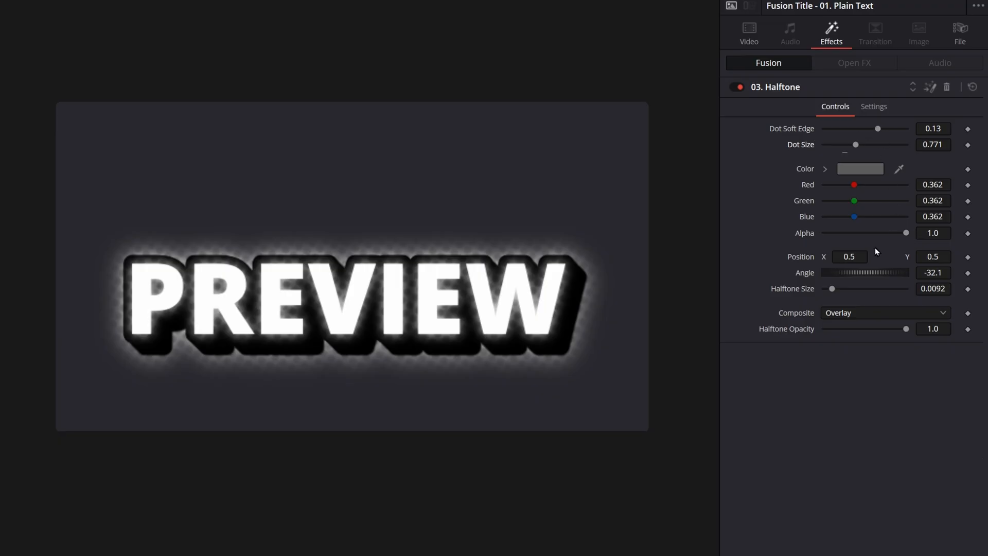
- Enlarge the 03. Halftone dot size on the PREVIEW title and make the dots white
drag(832, 288, 843, 289)
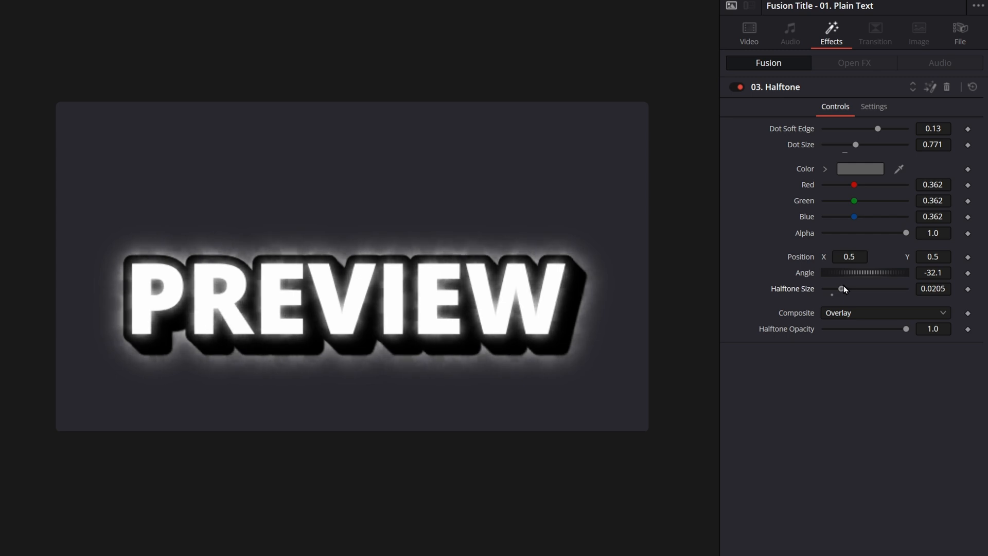
drag(841, 288, 847, 288)
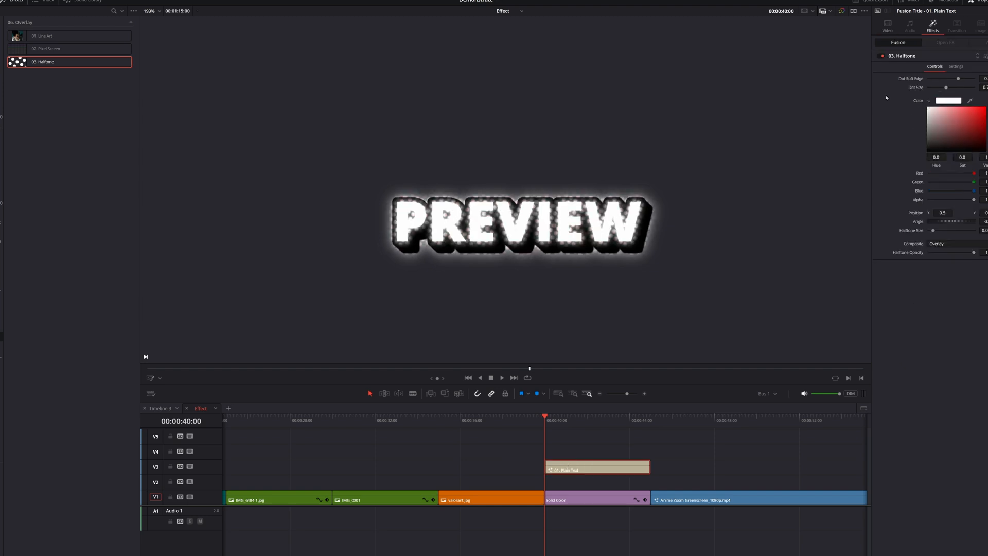
drag(957, 113, 926, 135)
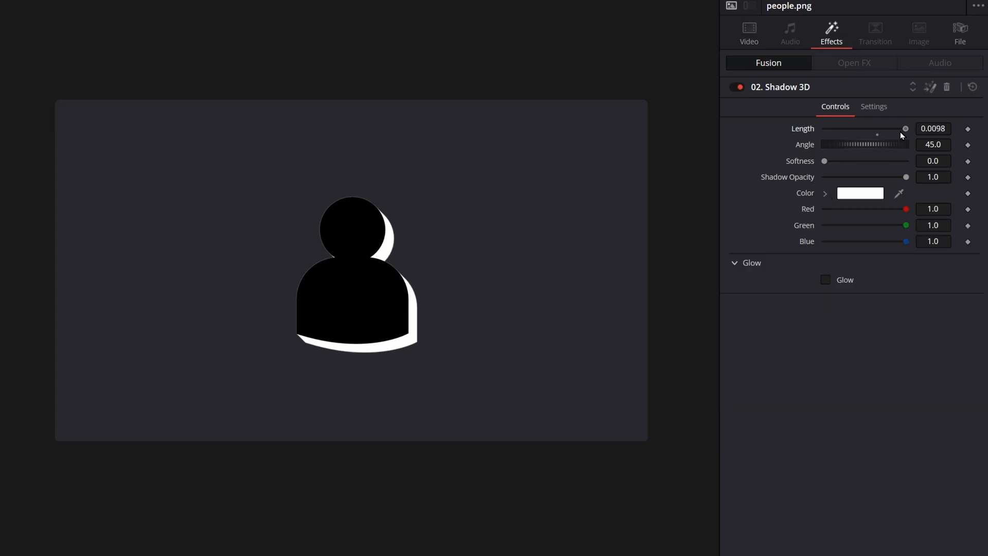
- Adjust the Length of the Shadow 3D shadow on people.png
click(824, 280)
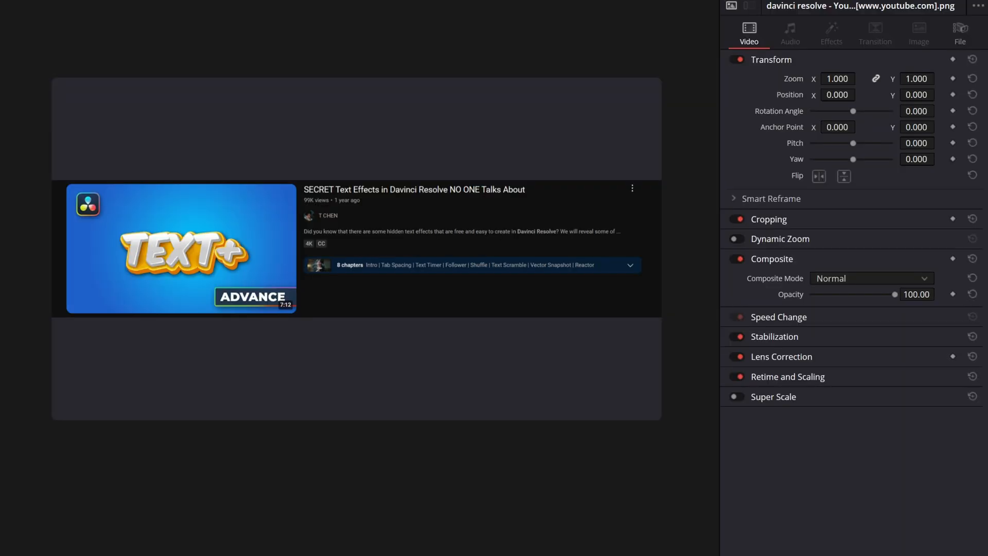
- Switch 03. PNG Color to a linear gradient and enter a 0.382 gradient stop value
click(830, 28)
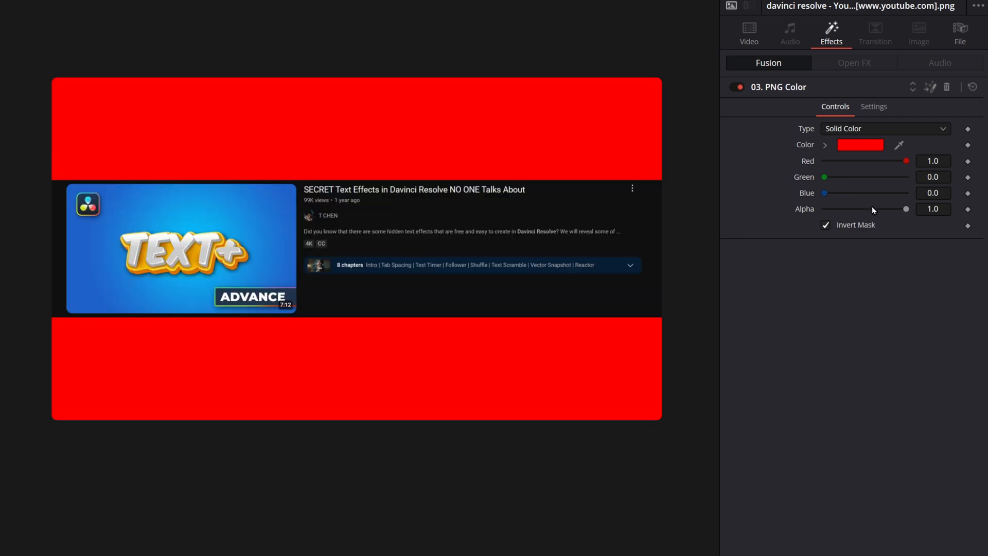
click(859, 145)
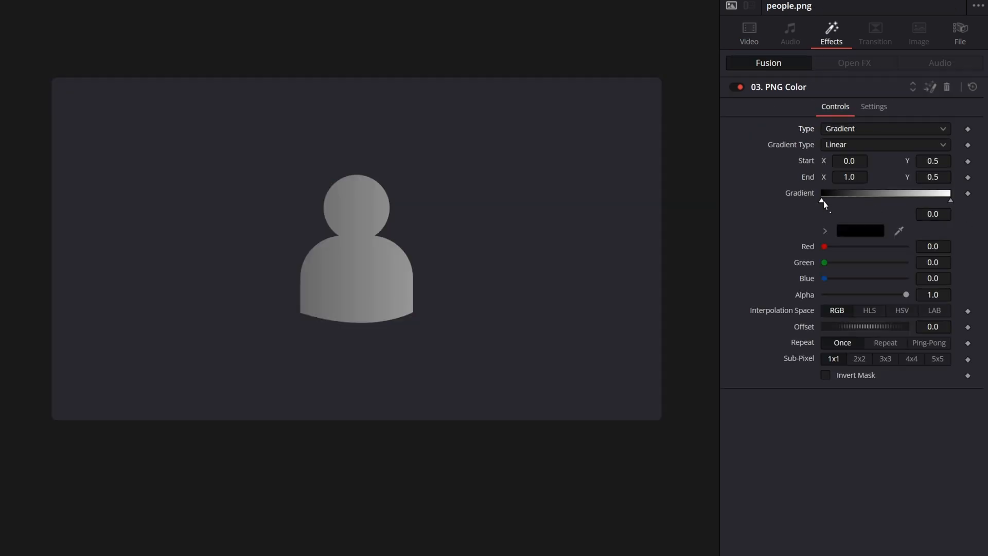
text(0.382)
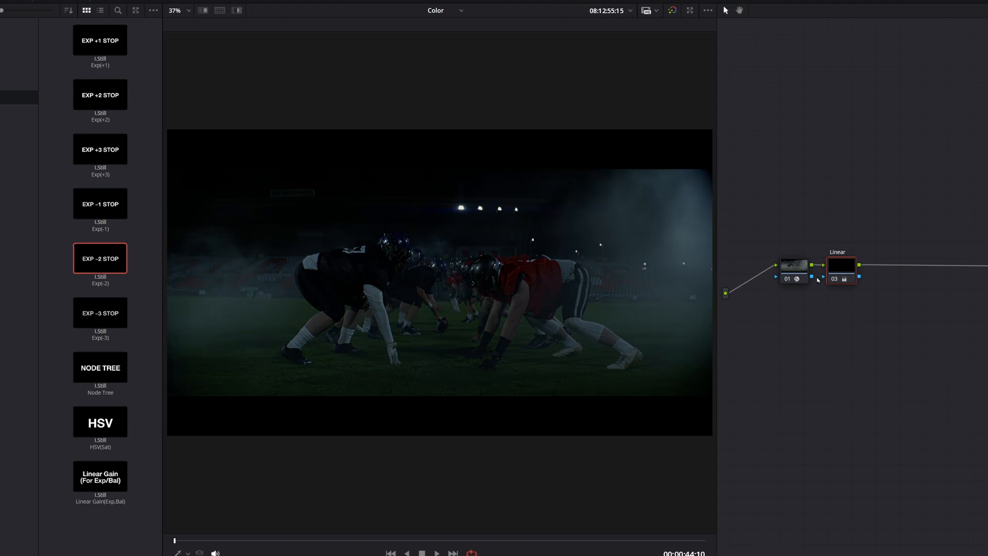
- Select a node in the football grade and apply the saved HSV still from the Gallery
click(99, 95)
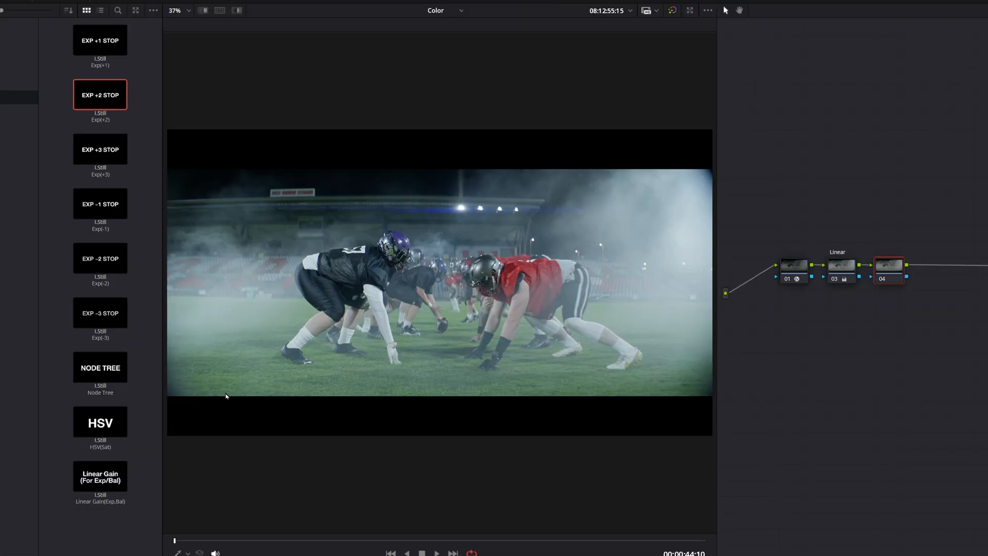
click(101, 422)
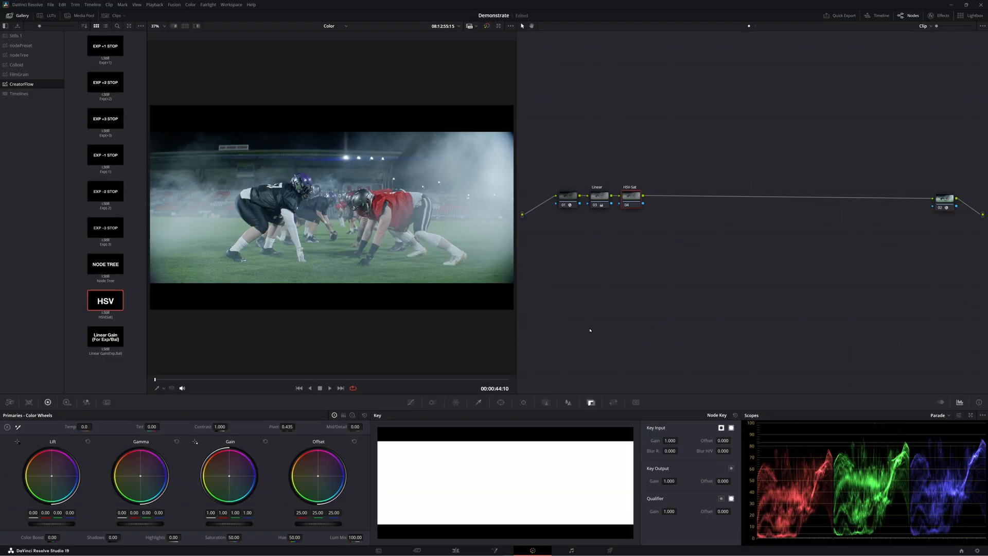
mouse_move(317, 376)
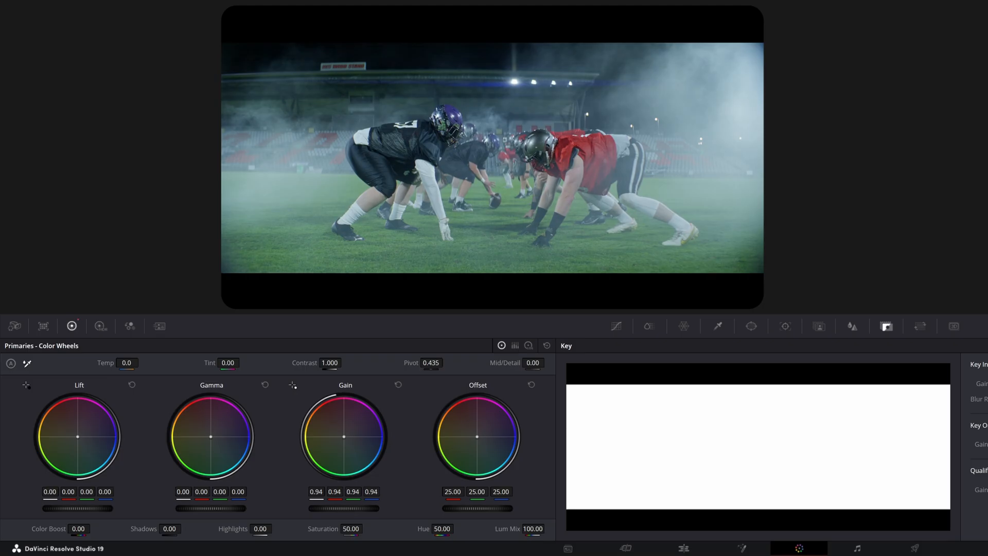
- Reset Gain, then warm it to red 1.09, green 0.98, blue 0.92
click(397, 384)
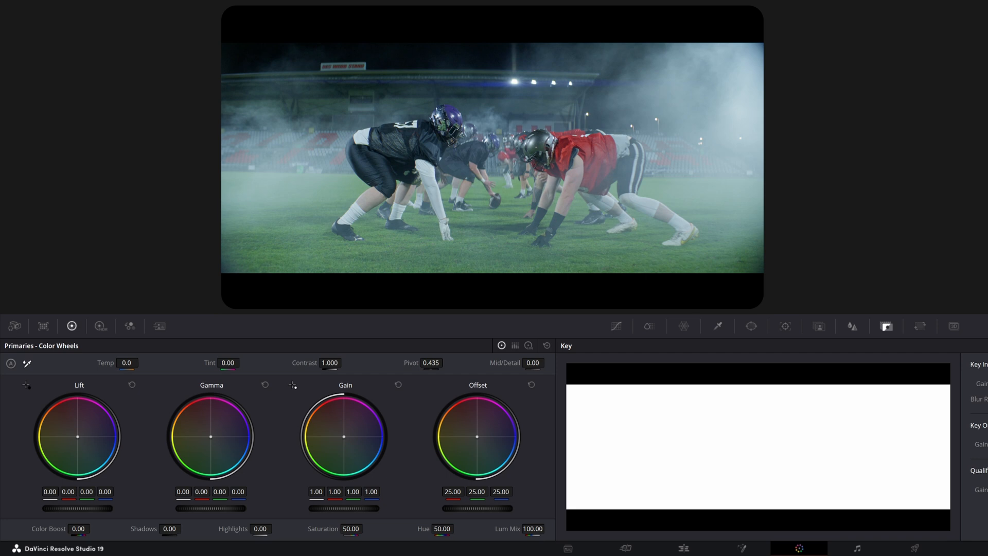
drag(343, 437, 340, 435)
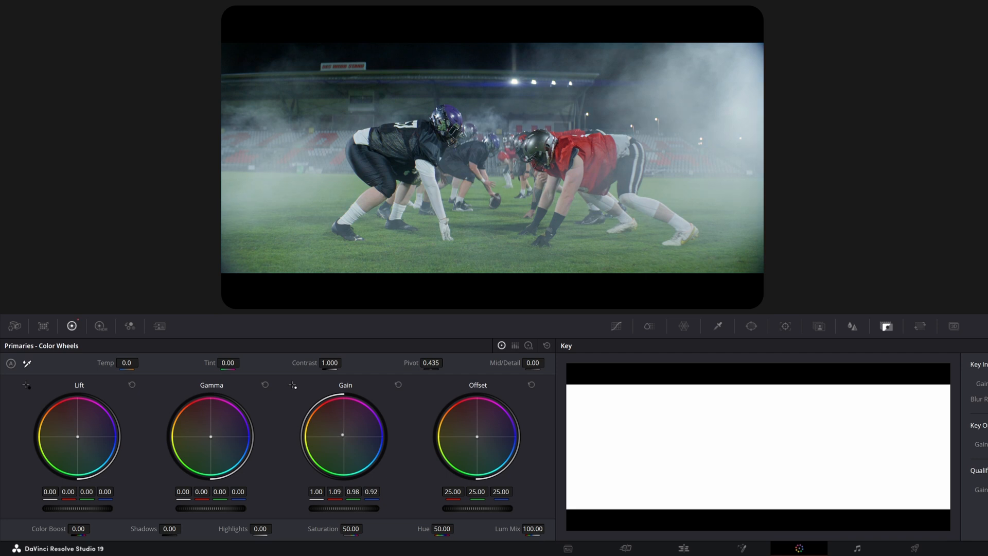
drag(345, 436, 352, 444)
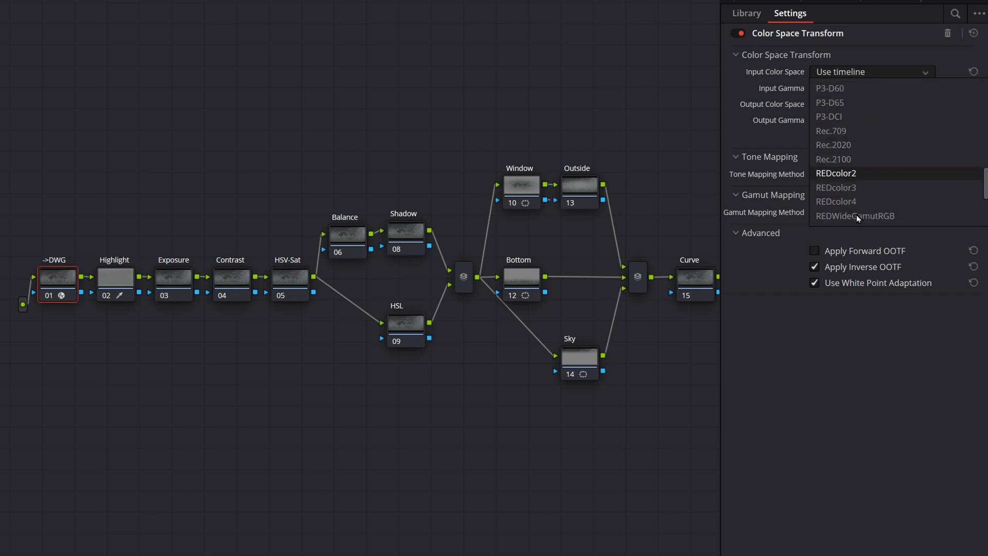
- Pick the camera's input colour space for the ->DWG Color Space Transform node
click(854, 216)
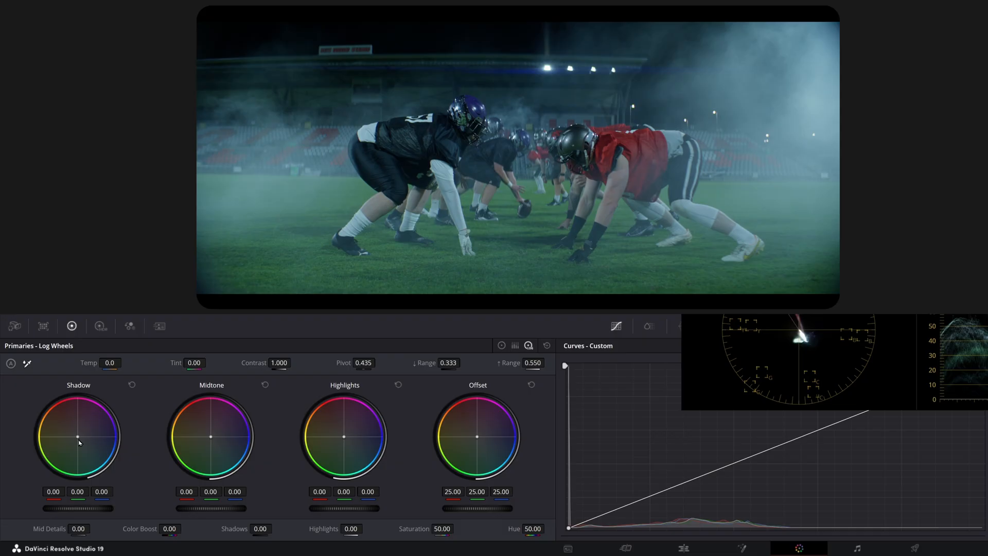
- Nudge the Log Shadow wheel toward red, then select the Curve node (15)
drag(78, 438, 78, 441)
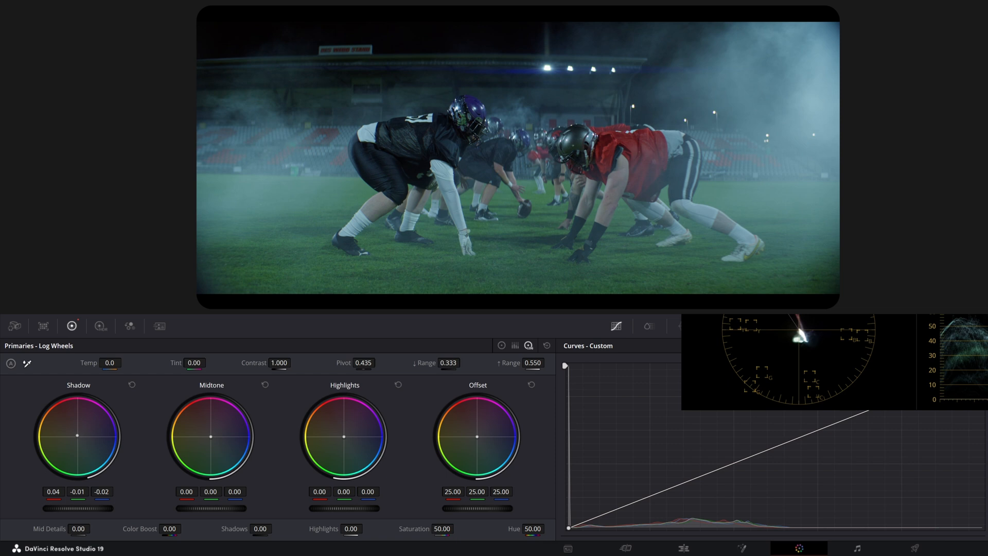
mouse_move(76, 437)
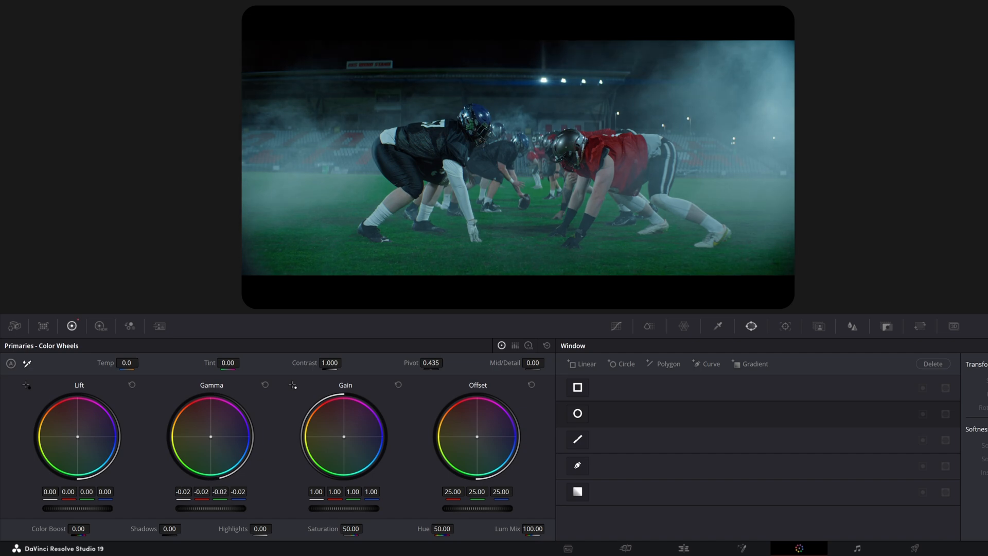
click(576, 413)
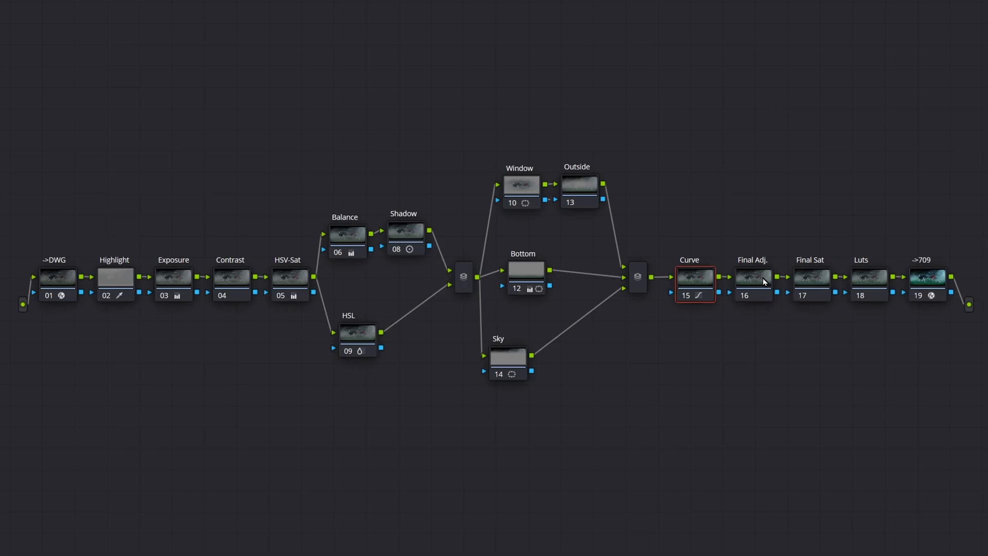
- Step through the Final Sat node and then the Luts node in the grade tree
click(752, 278)
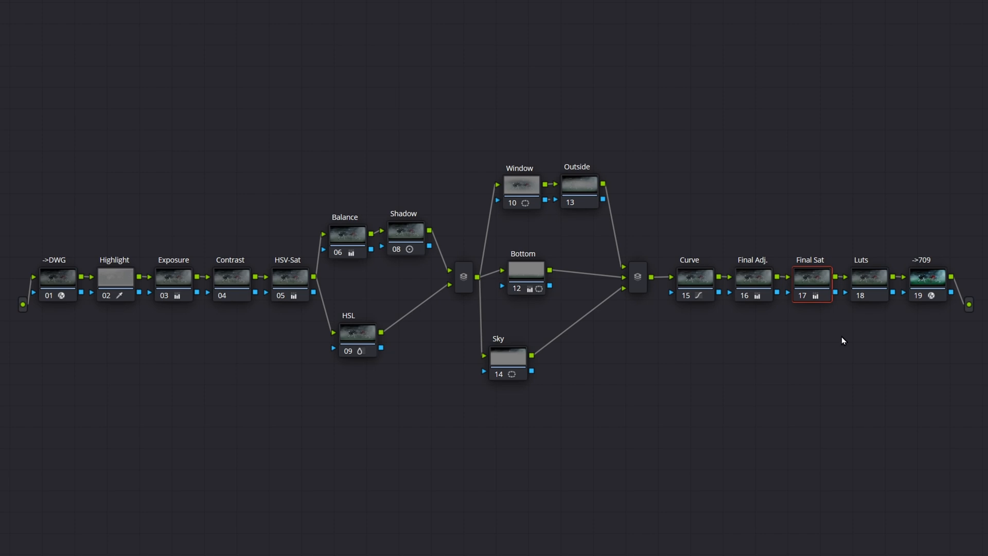
click(870, 279)
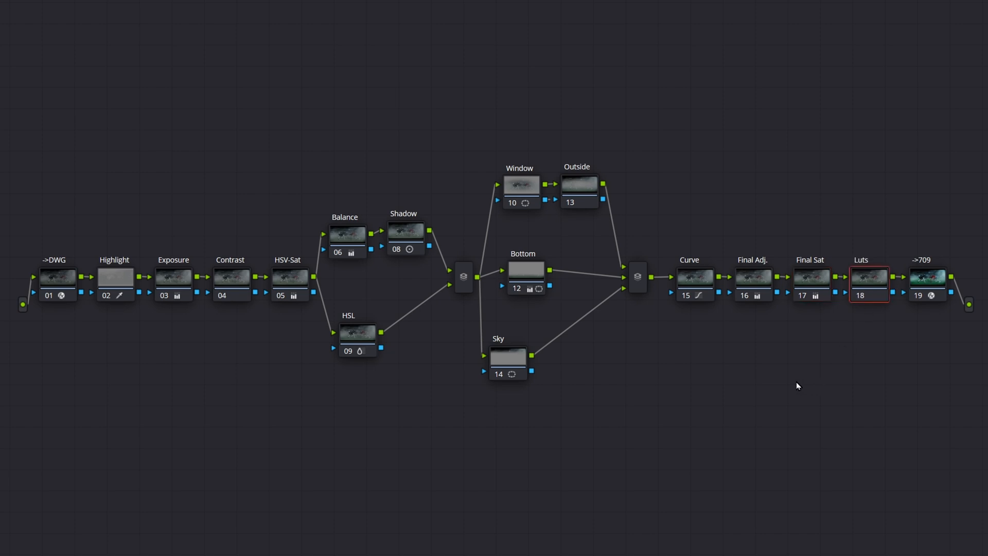
mouse_move(661, 376)
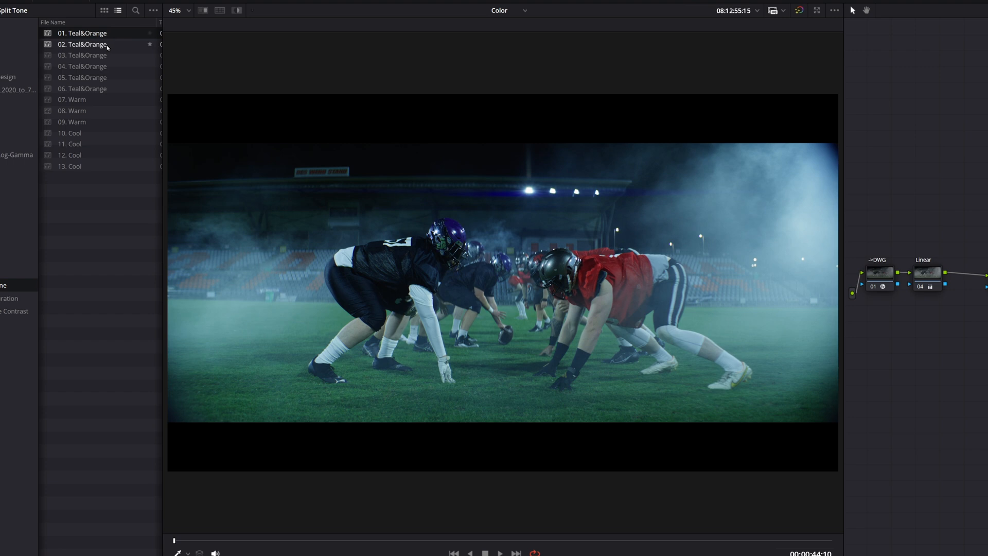
- Preview the 03. Teal&Orange, 05. Teal&Orange and 08. Warm LUTs on the shot
click(82, 55)
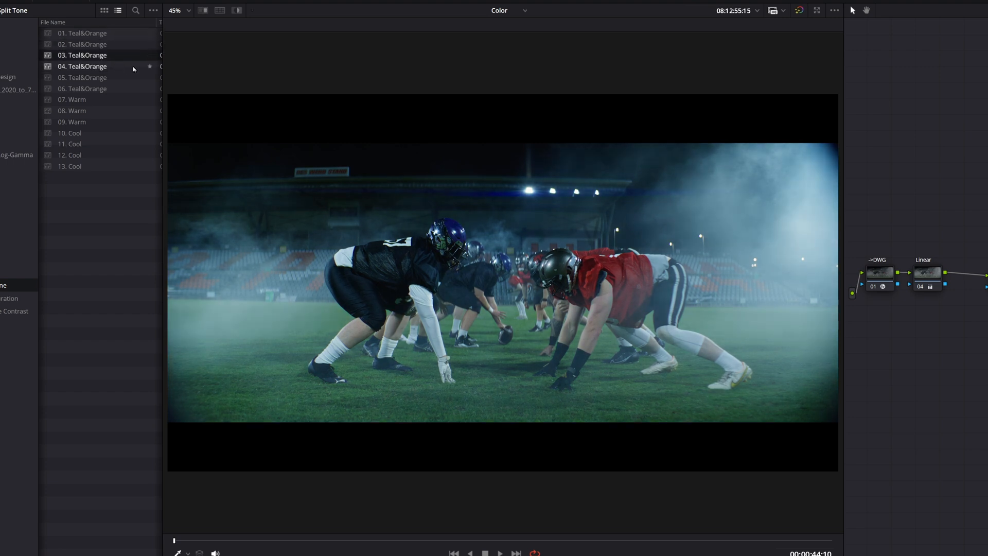
click(81, 76)
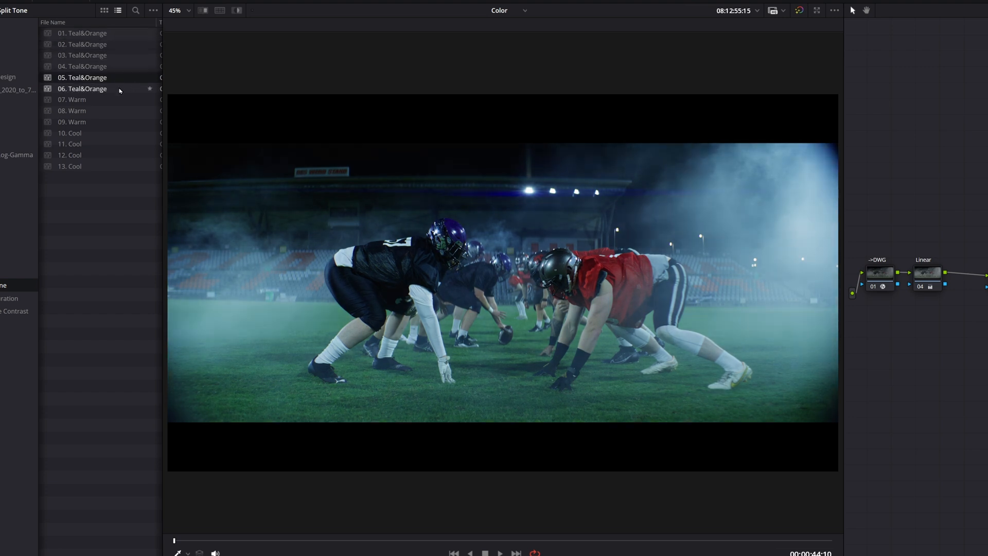
click(72, 110)
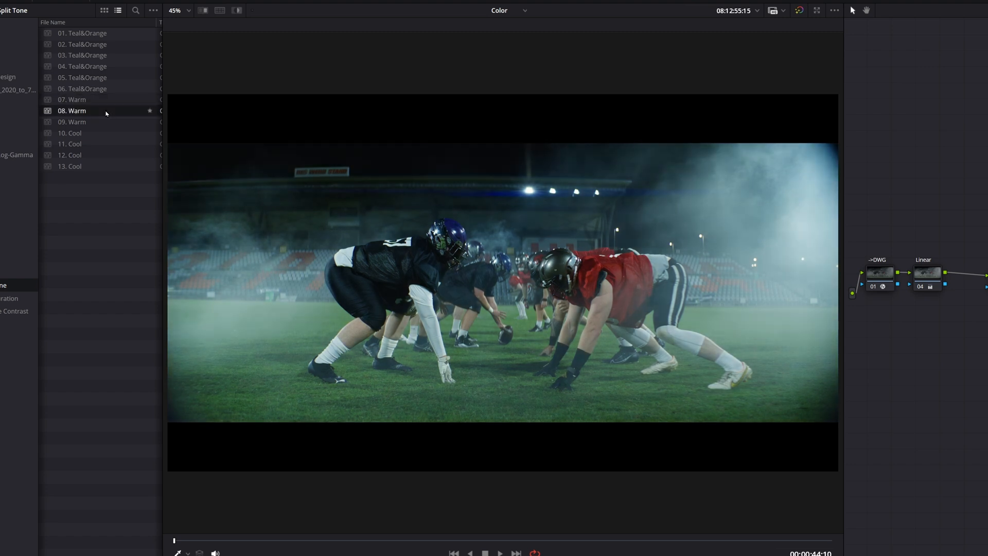
- Preview the De-Saturation and Creative Contrast LUTs, including 02. Creative Contrast
click(70, 143)
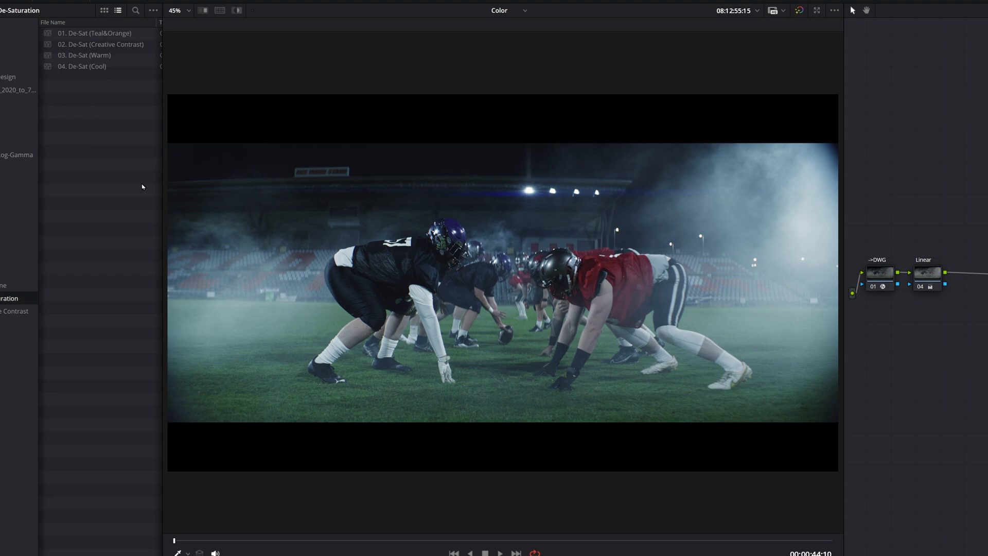
click(101, 44)
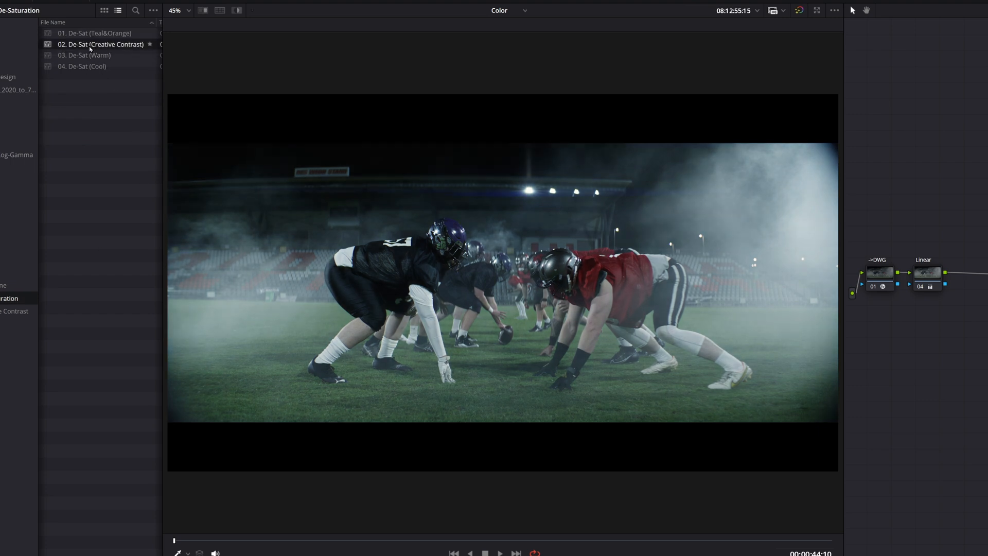
click(82, 66)
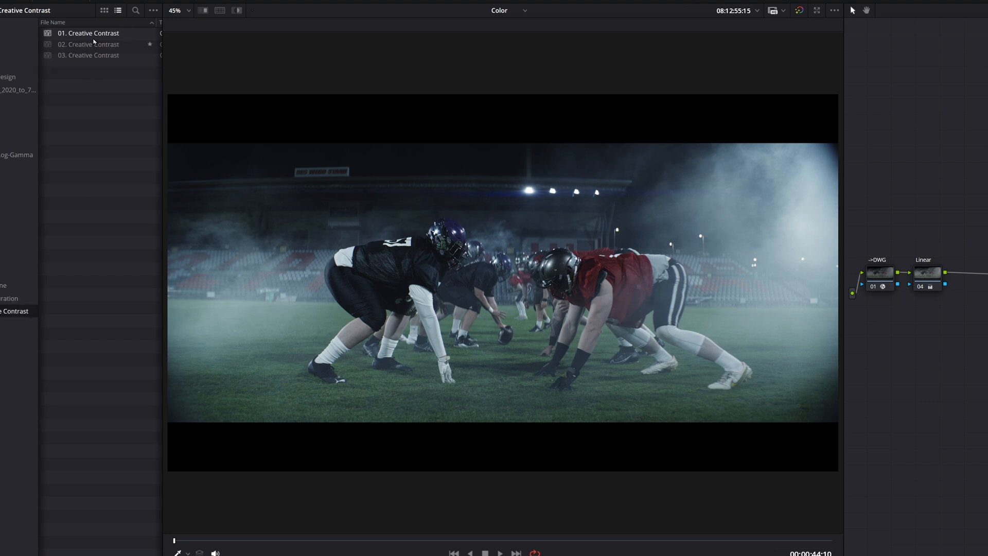
click(89, 45)
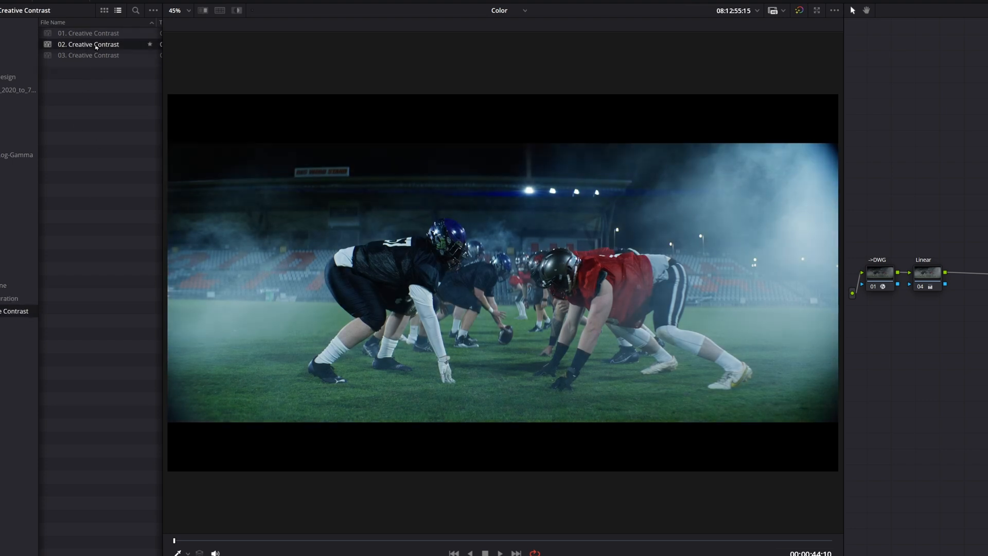
click(88, 55)
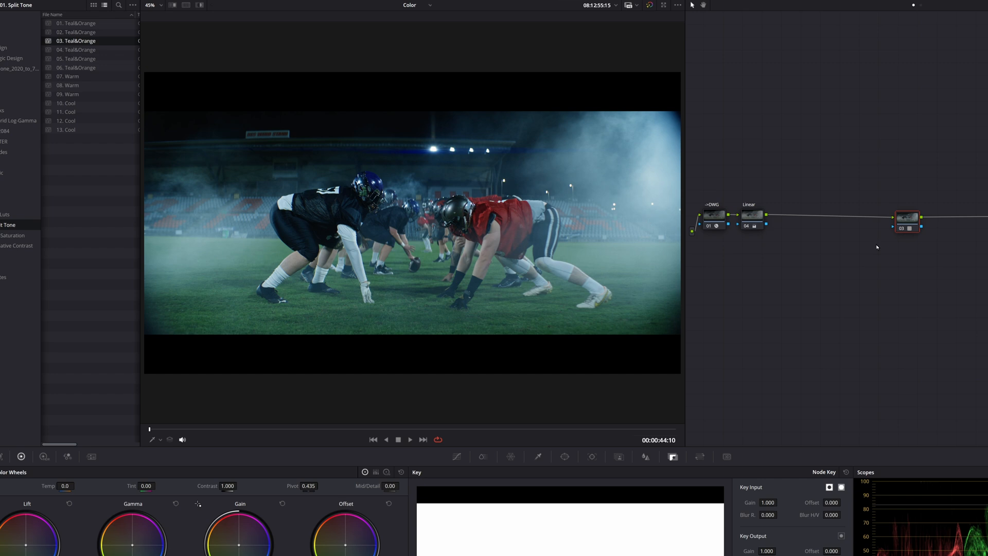
- Right-click the LUT node to reach its Composite Mode blend options
right_click(905, 219)
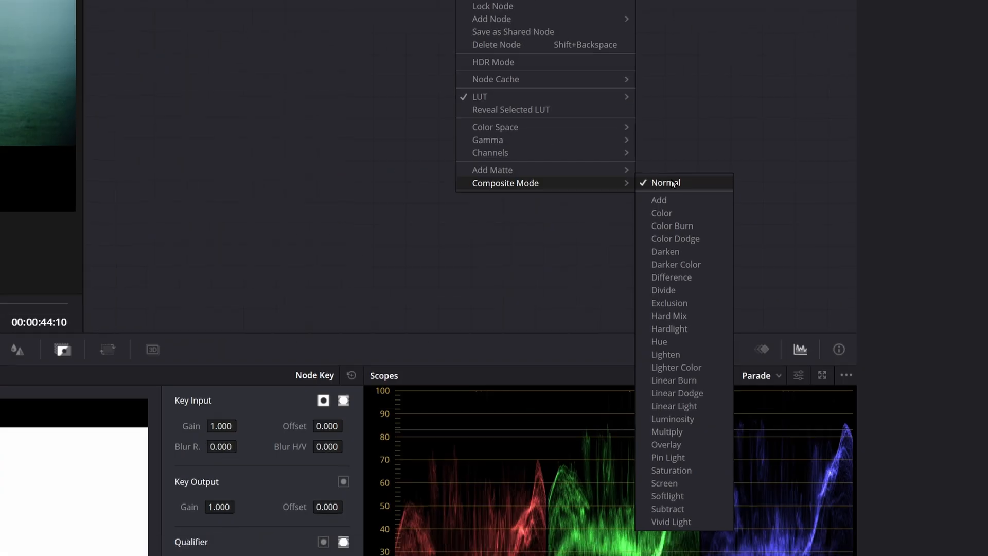